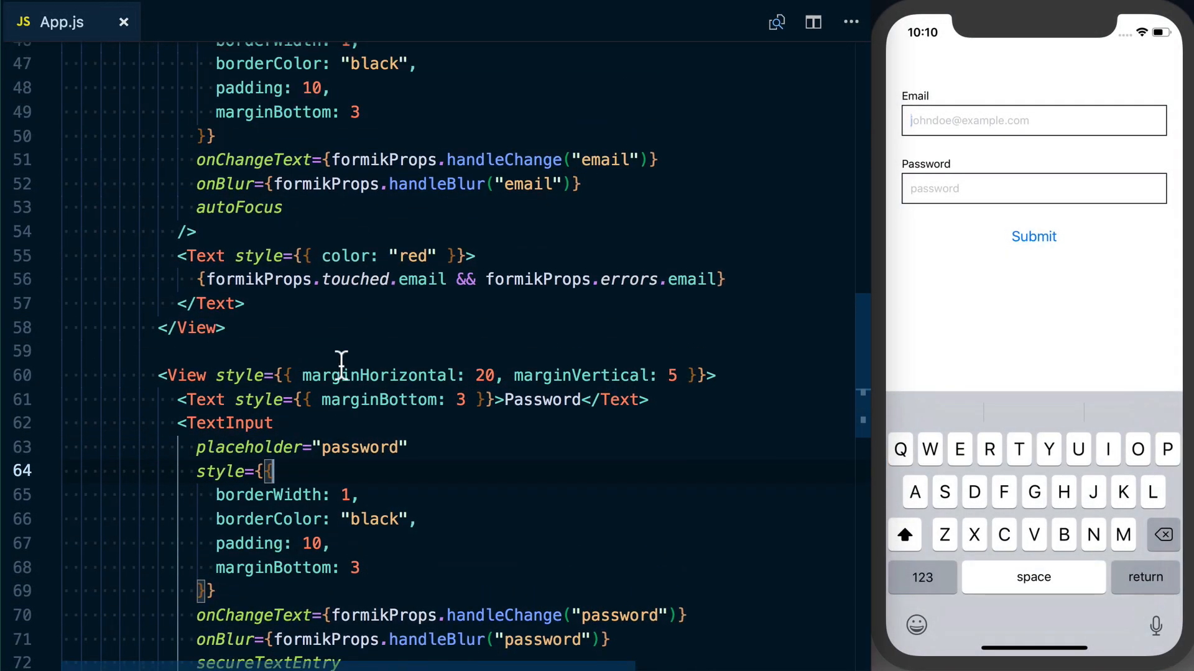
- Wrap the cut email field markup in a new const StyledInput = () => ( component at line 13
scroll("down", 3)
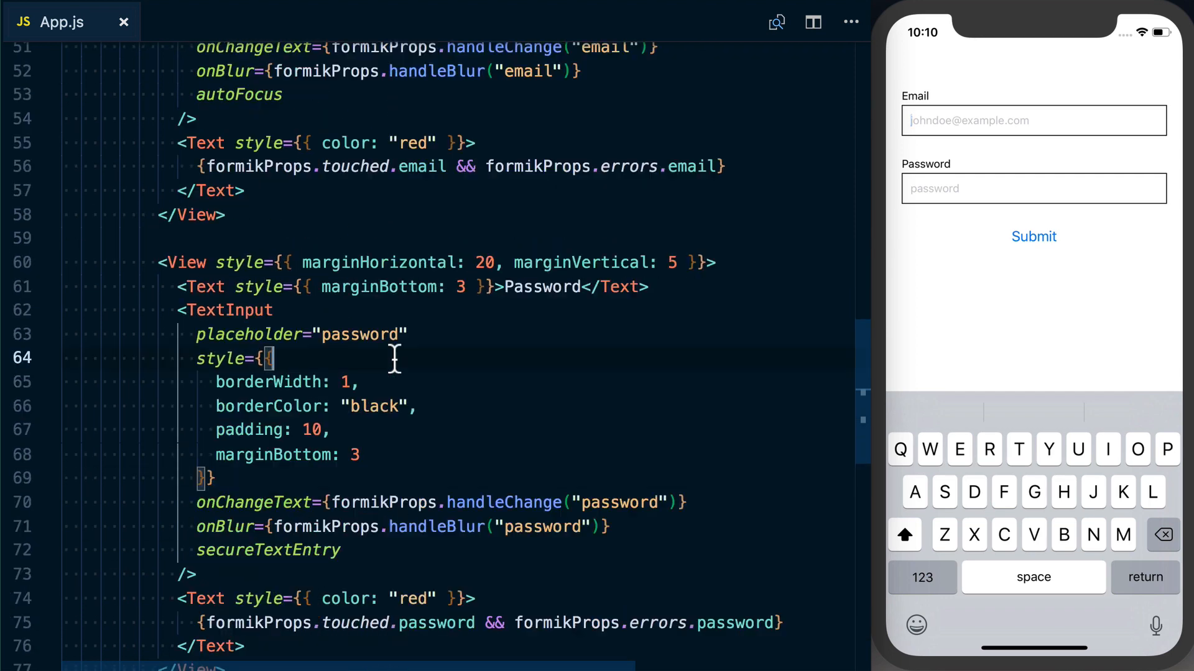
scroll("down", 3)
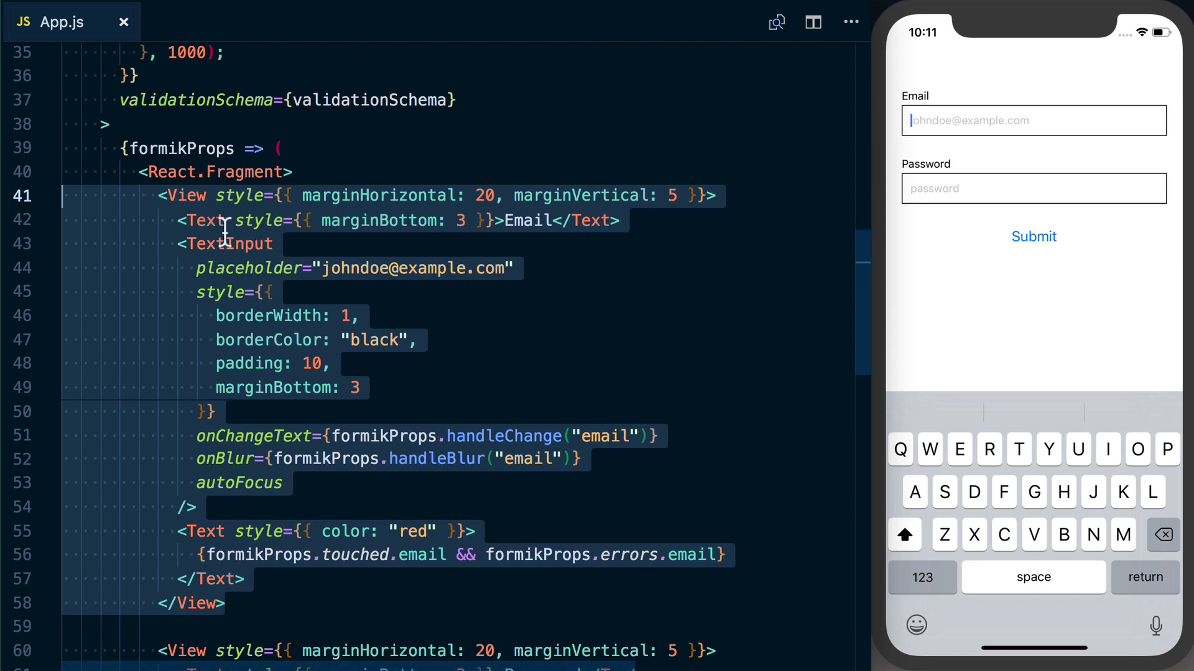
mouse_move(582, 190)
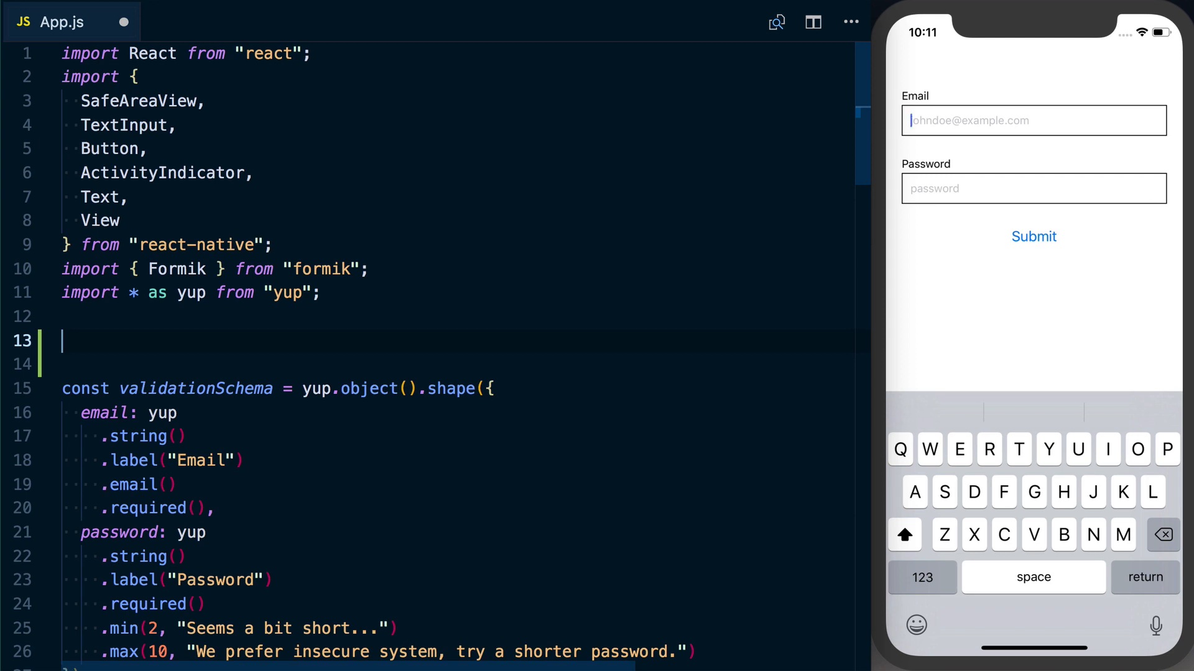
type("const Sty")
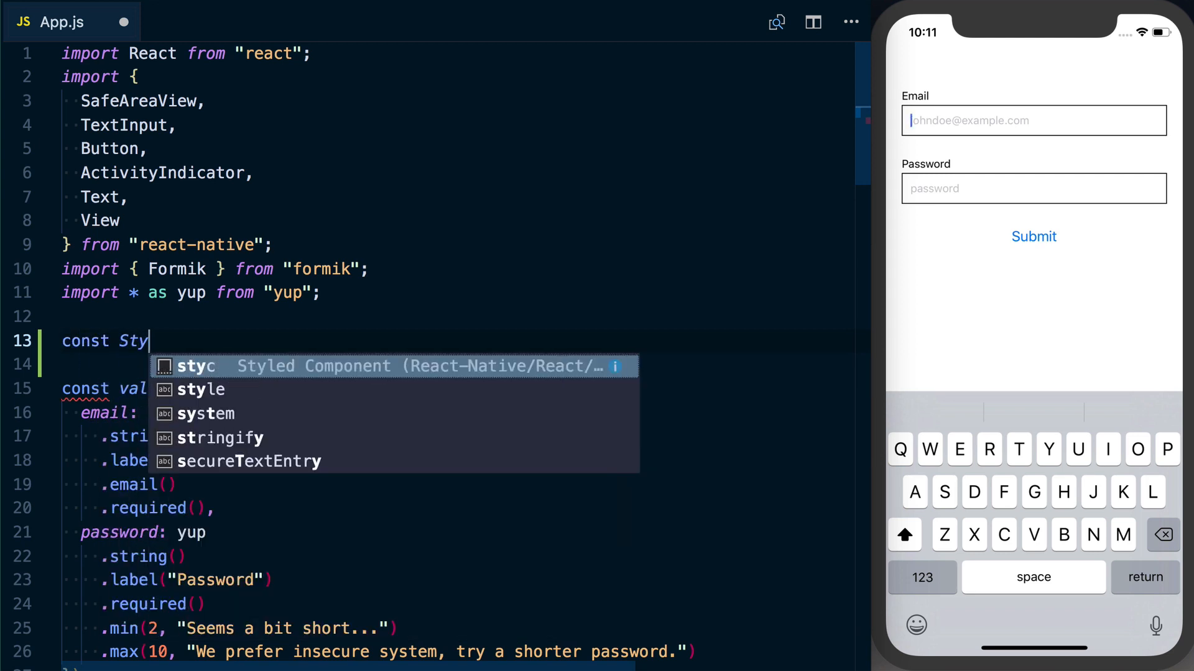
type("ledInput")
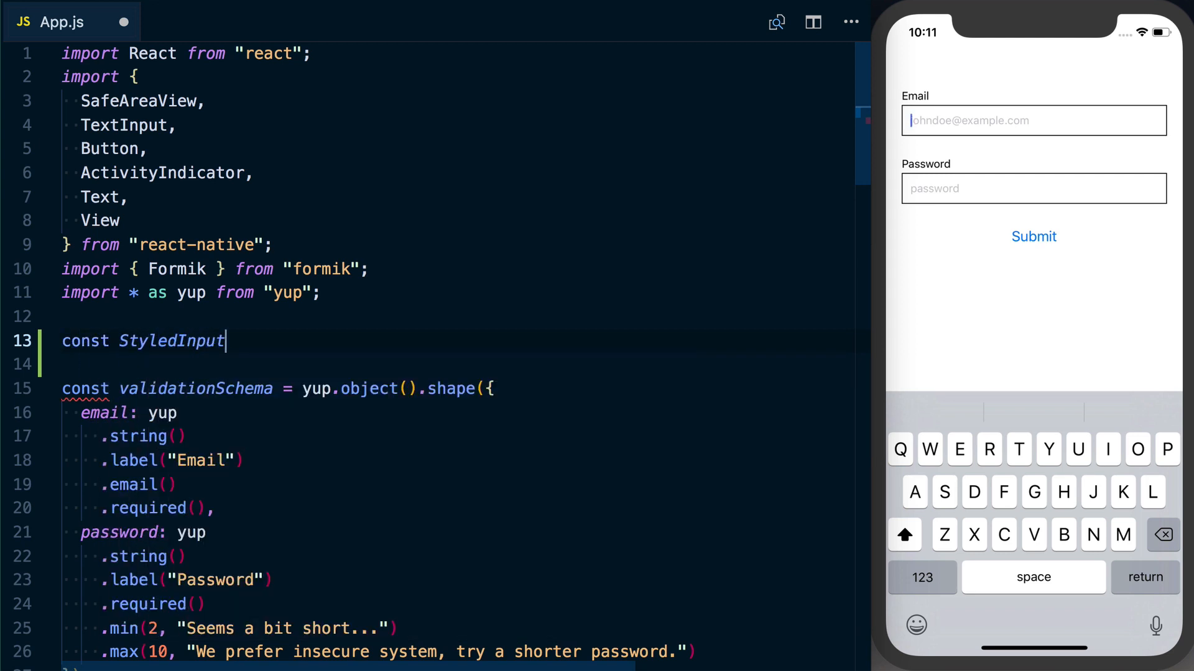
type("= () => (")
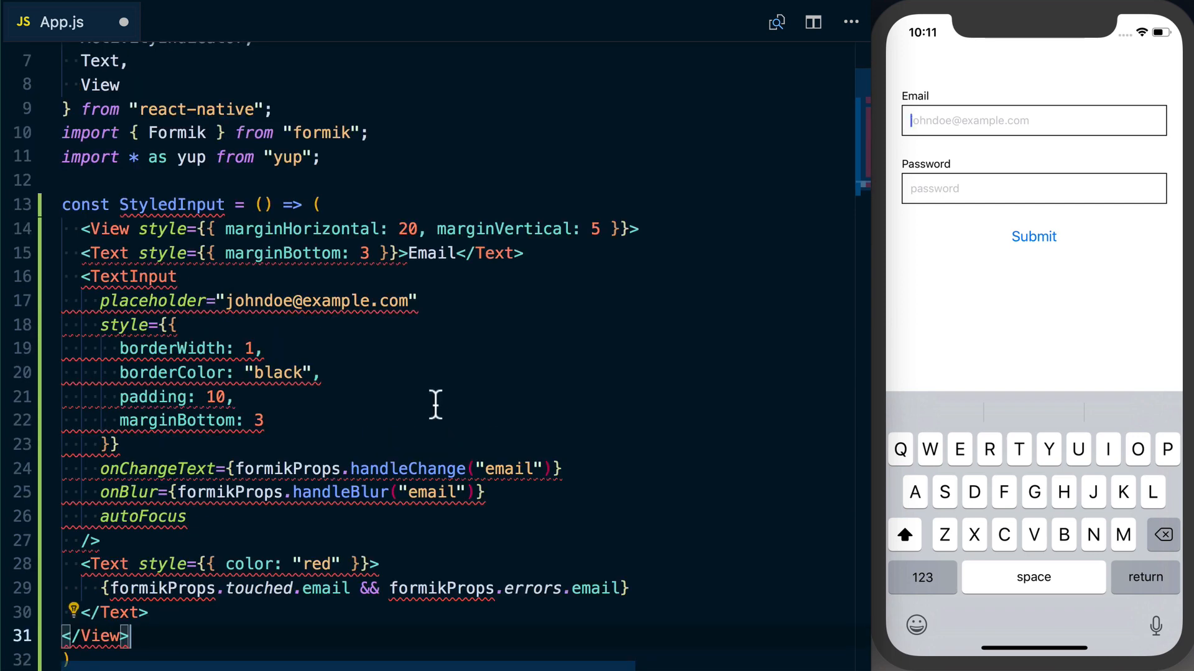
- Give StyledInput label, formikProps and formikKey parameters, using formikKey in place of "email"
scroll("down", 3)
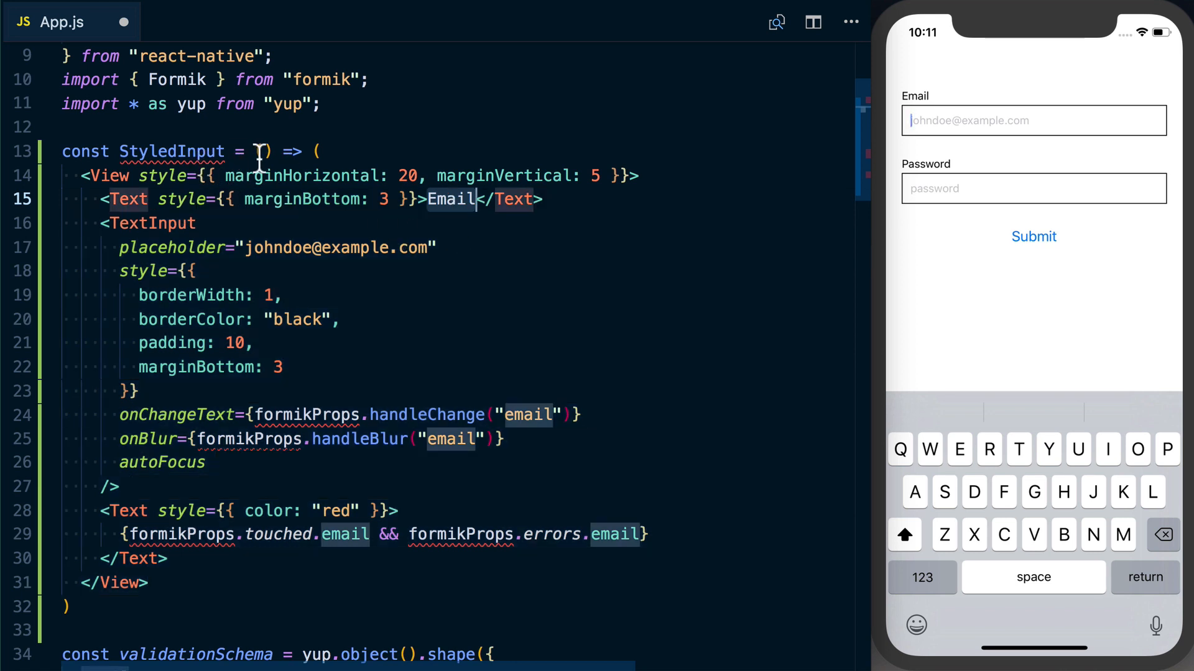
type("label }")
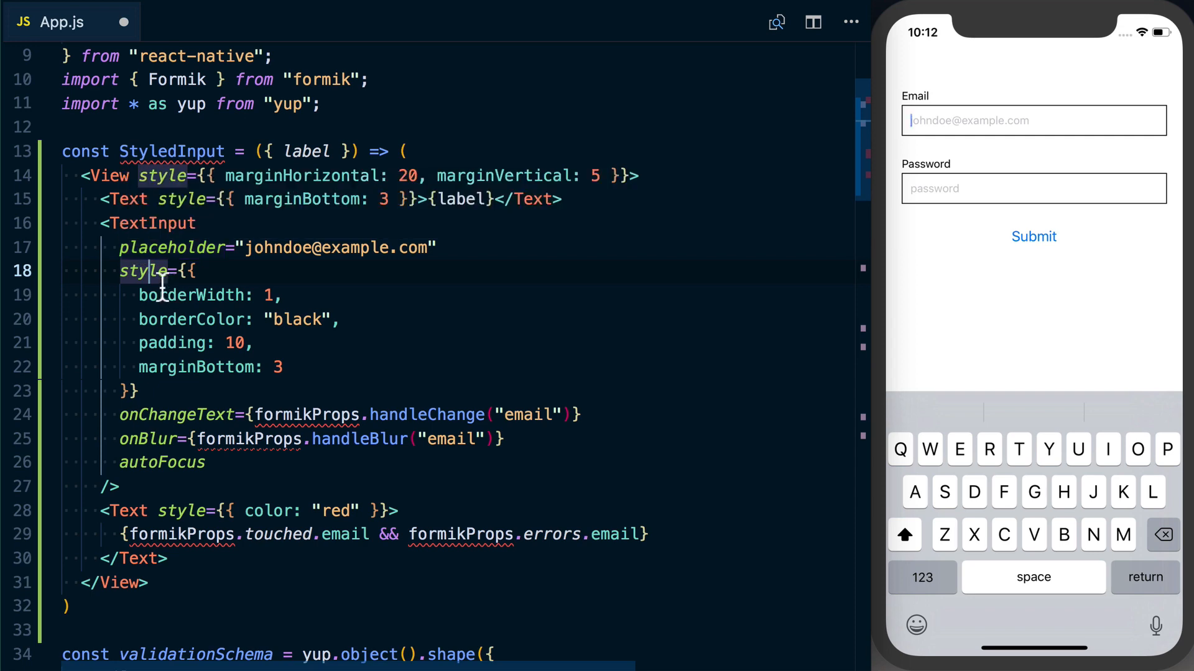
mouse_move(178, 414)
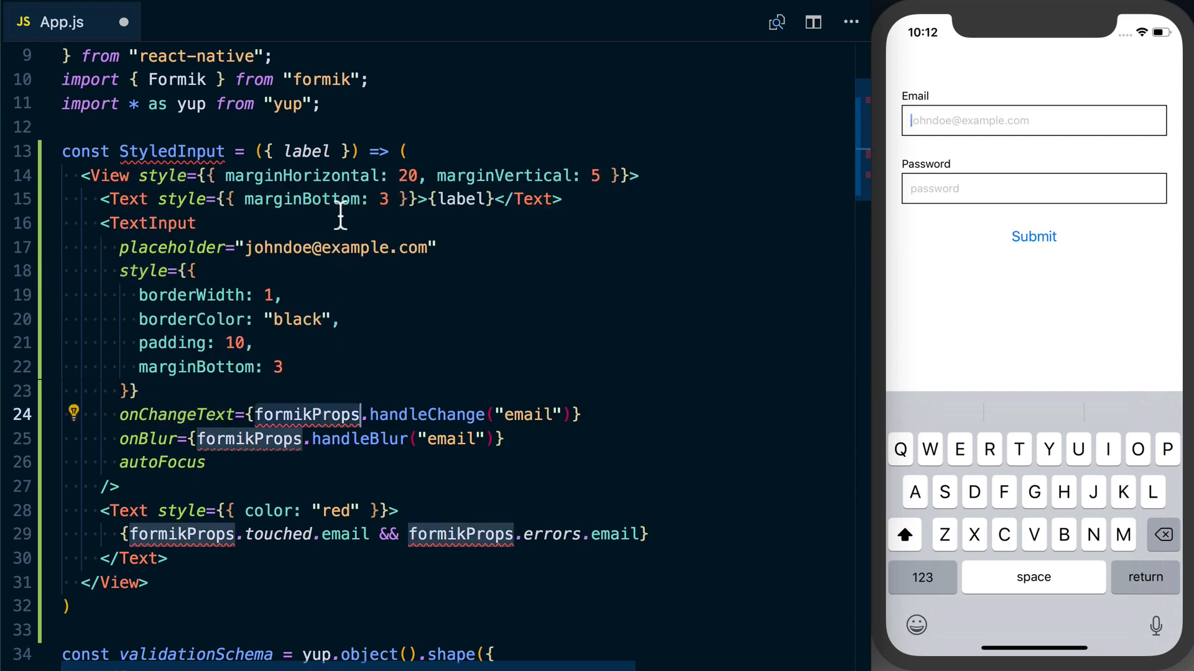
type(", formikProps")
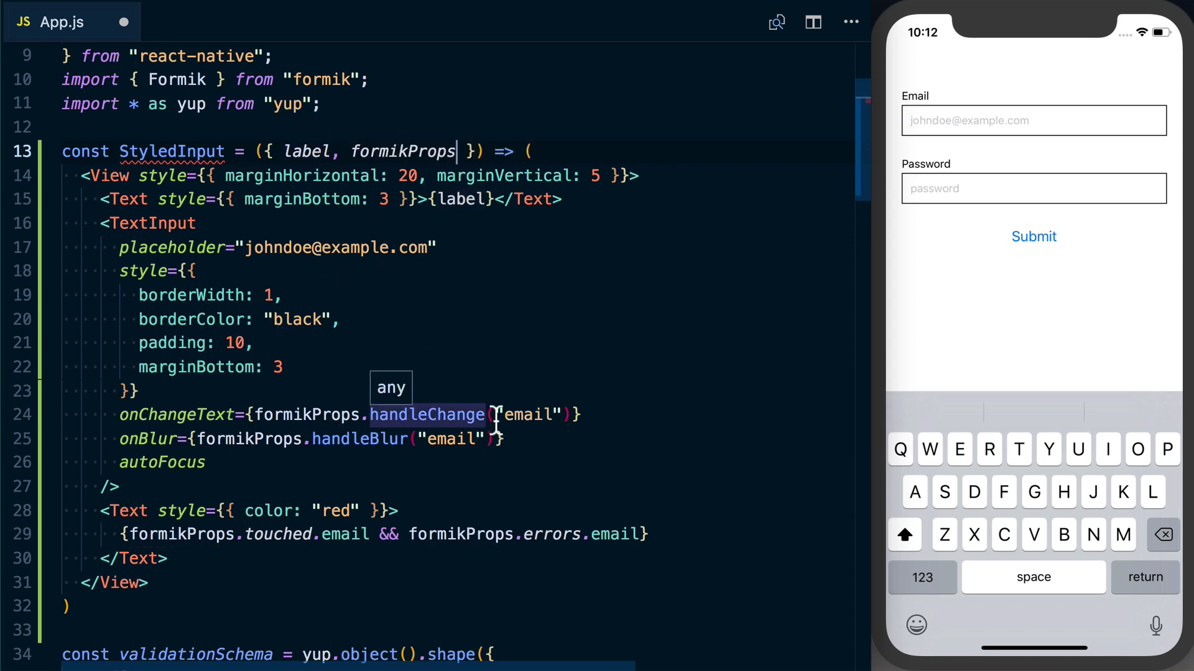
mouse_move(521, 427)
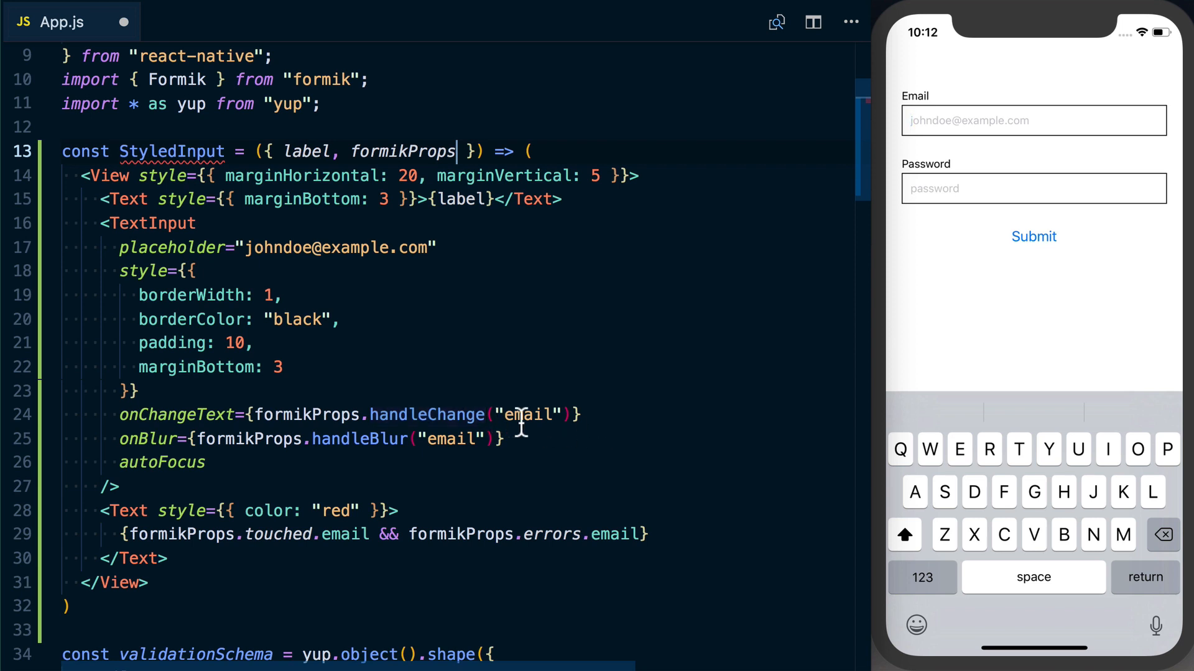
double_click(528, 414)
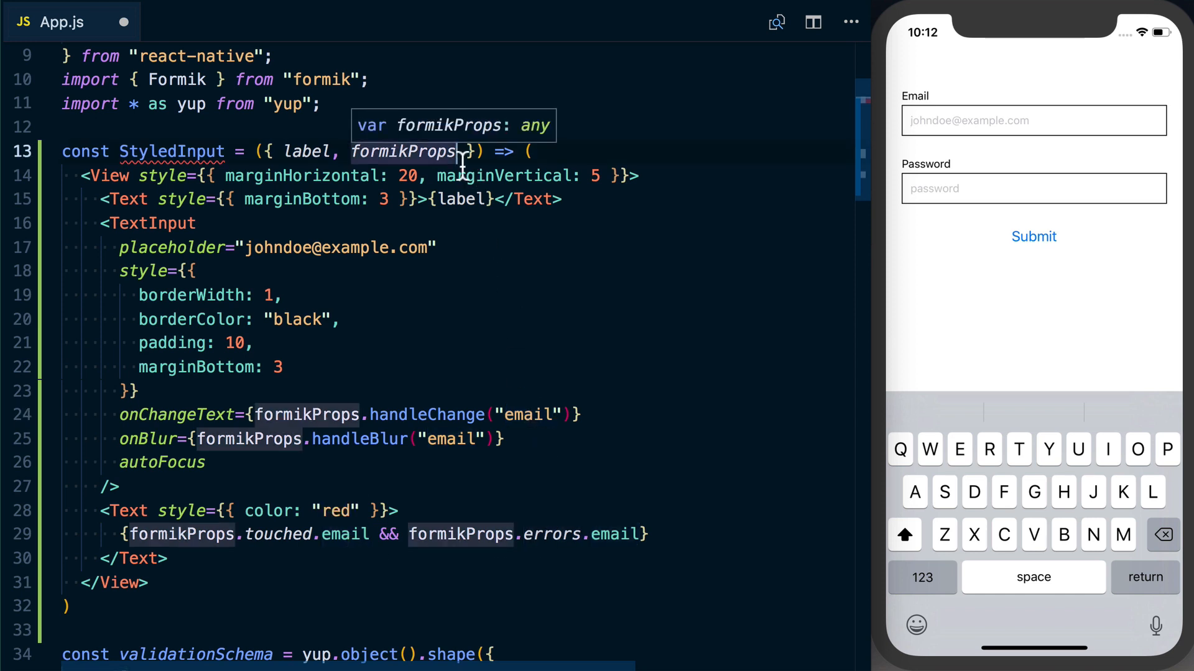
type(", formikKey")
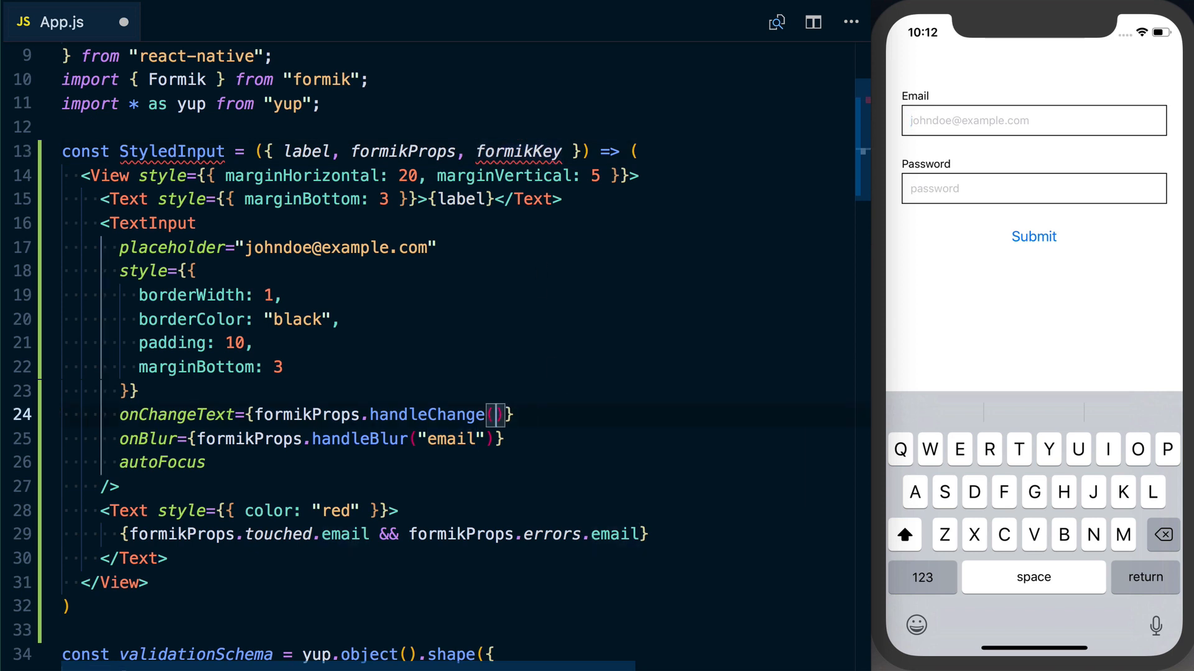
type("formikKey")
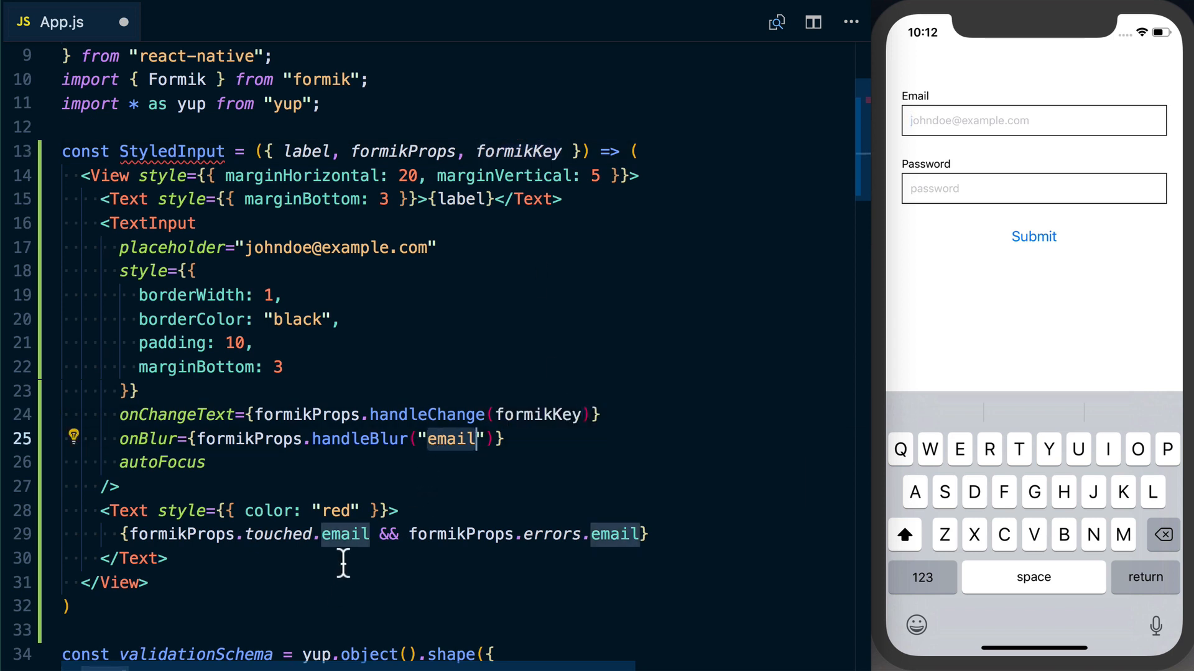
type("formikKey")
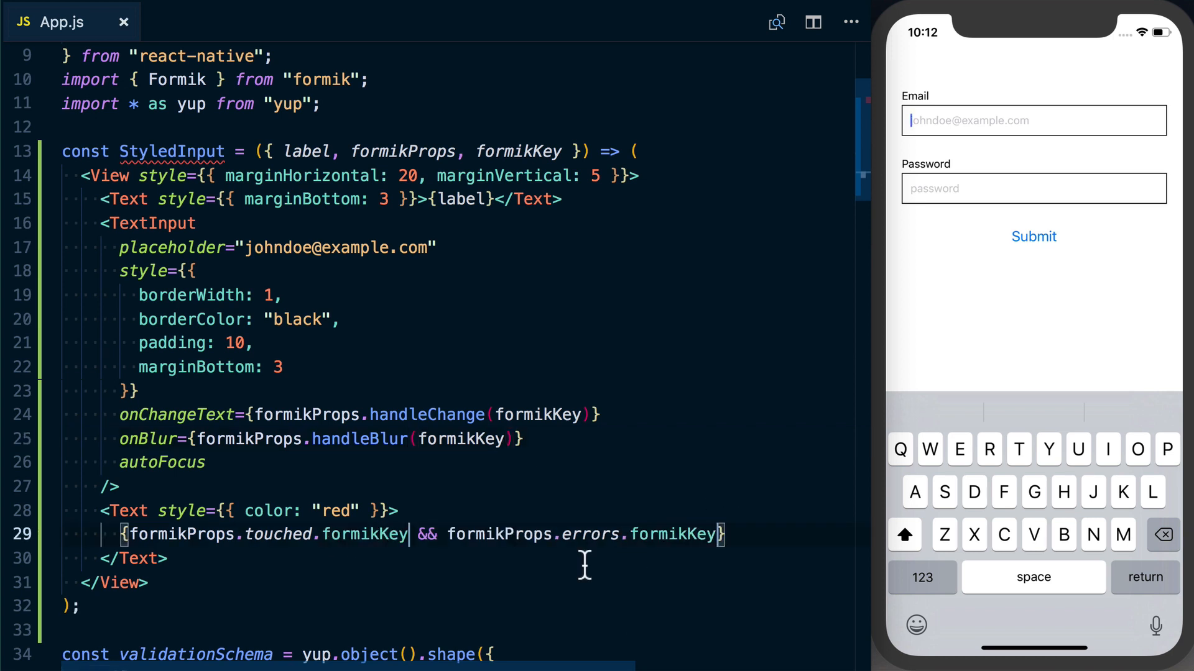
mouse_move(540, 447)
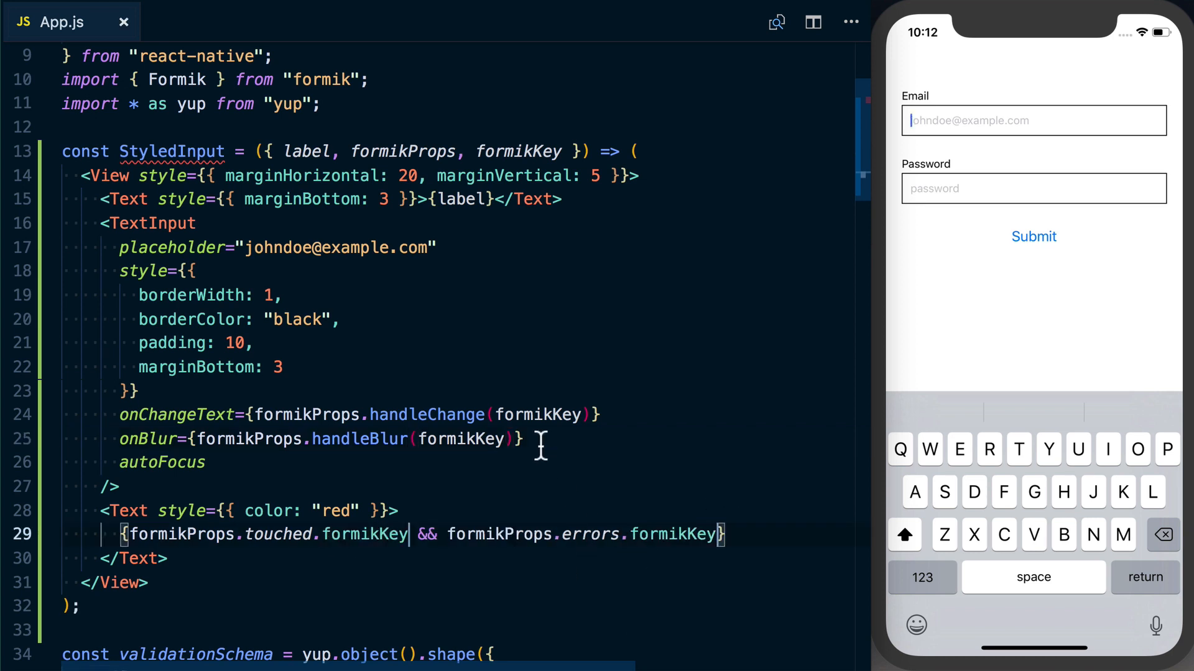
mouse_move(293, 275)
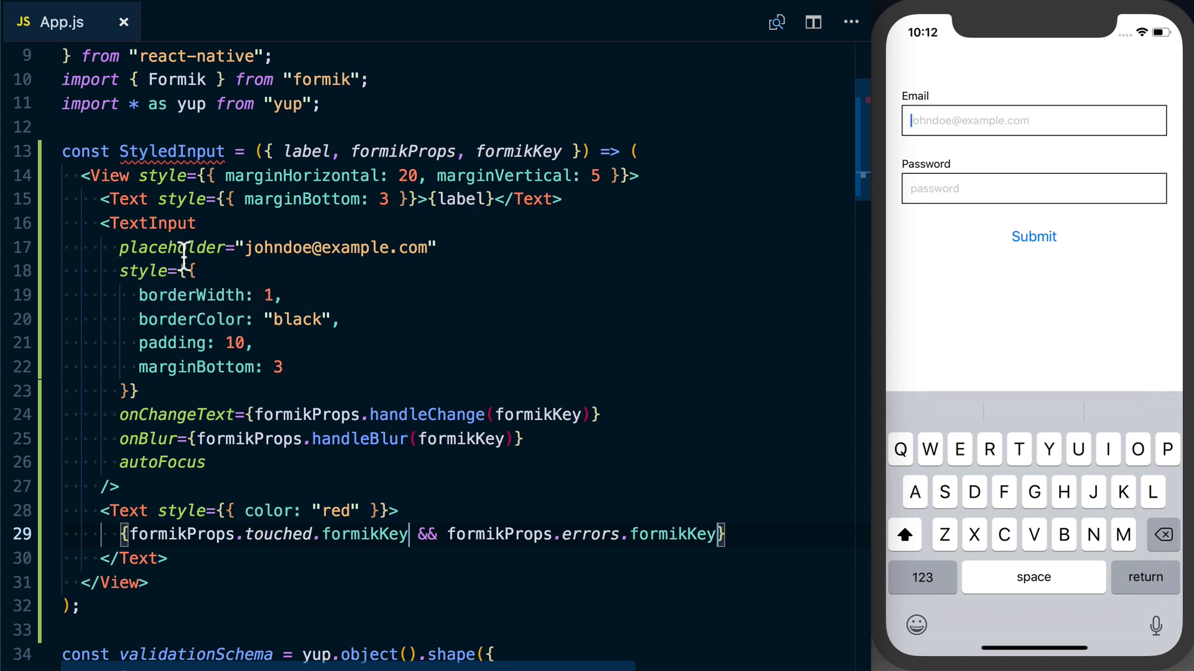
- Append ...rest after formikKey in StyledInput's parameters, replacing a briefly typed placeholder parameter
double_click(173, 248)
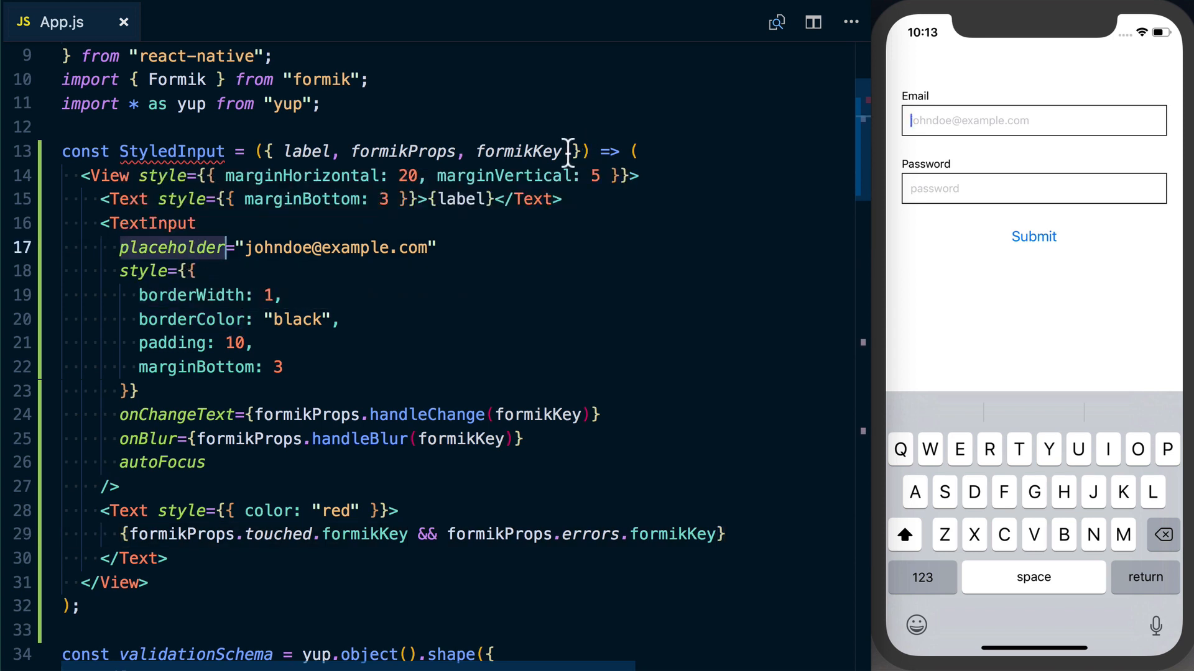
type(", placeholder")
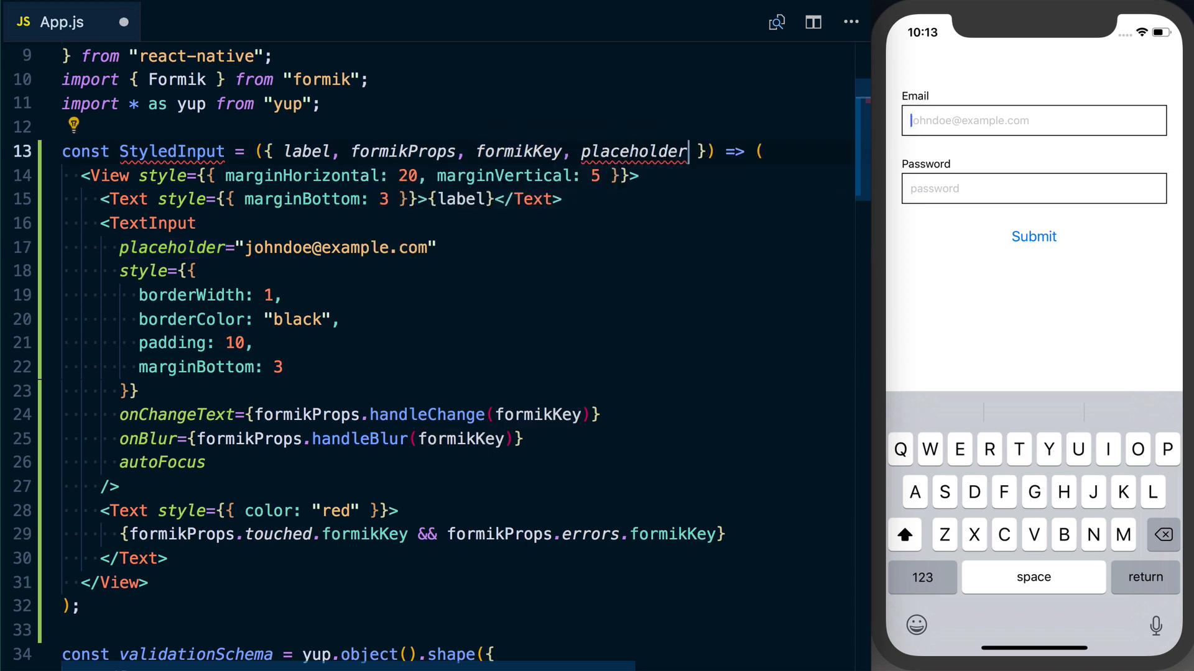
mouse_move(175, 480)
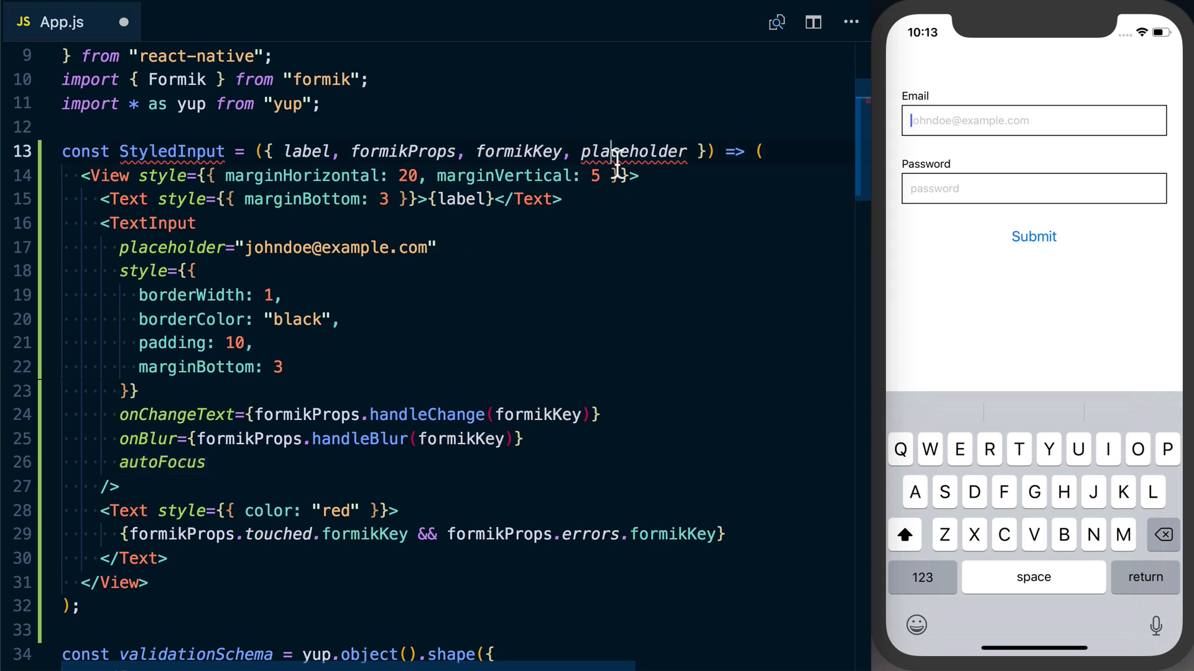
type("...re")
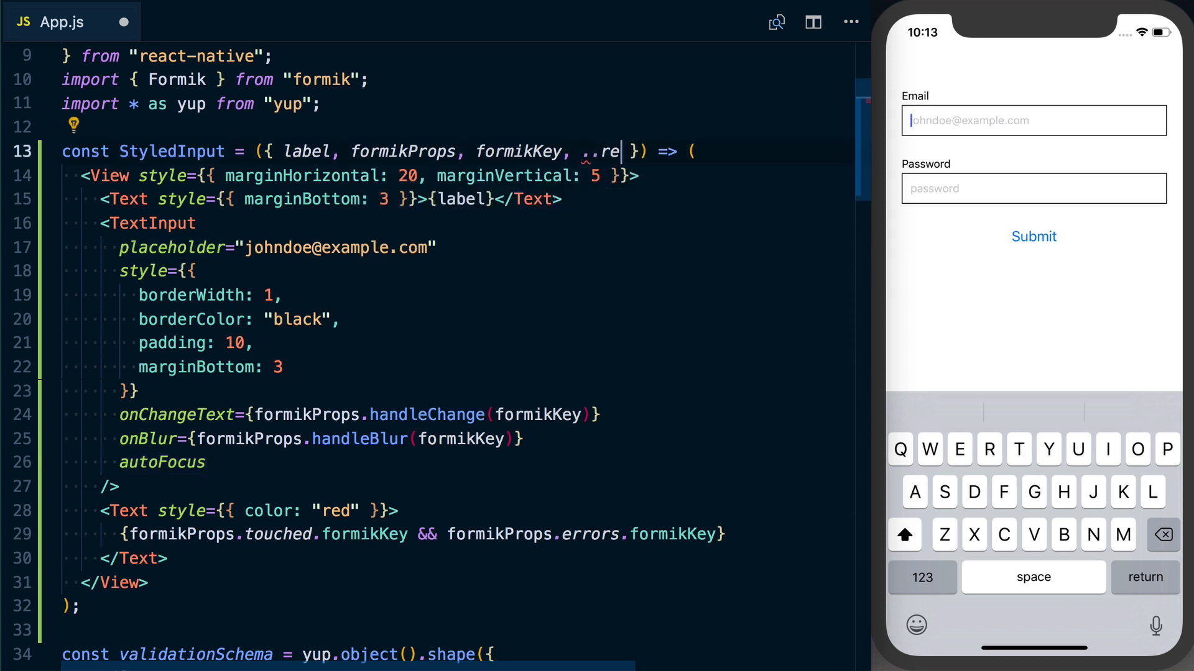
type("st")
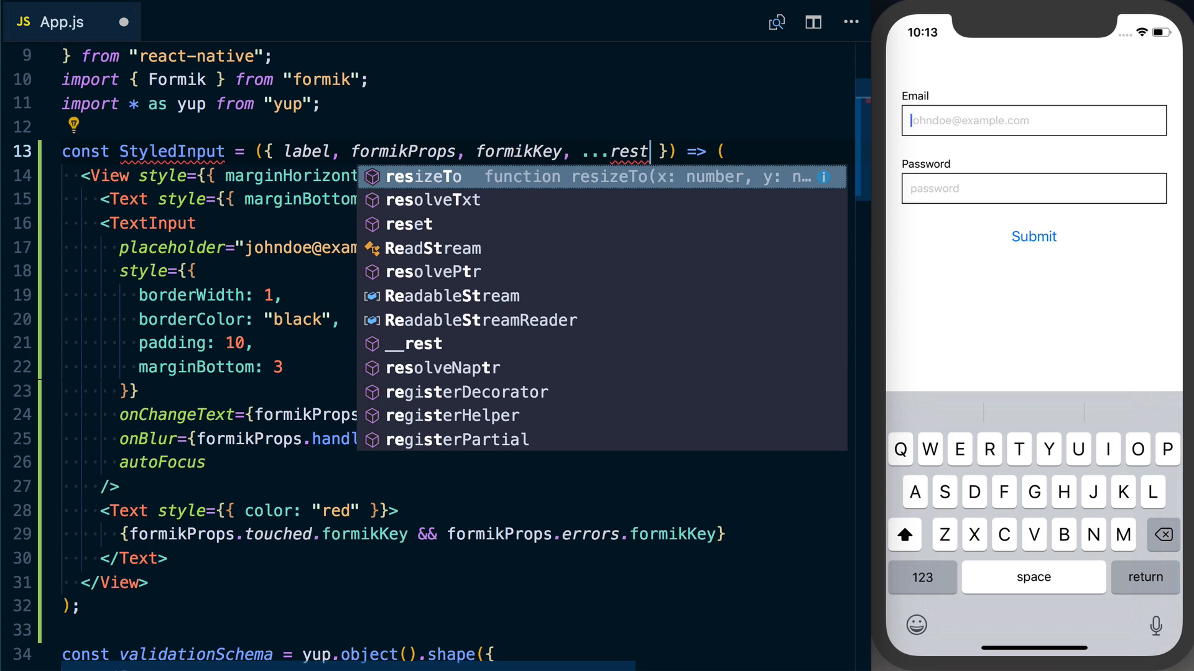
mouse_move(133, 241)
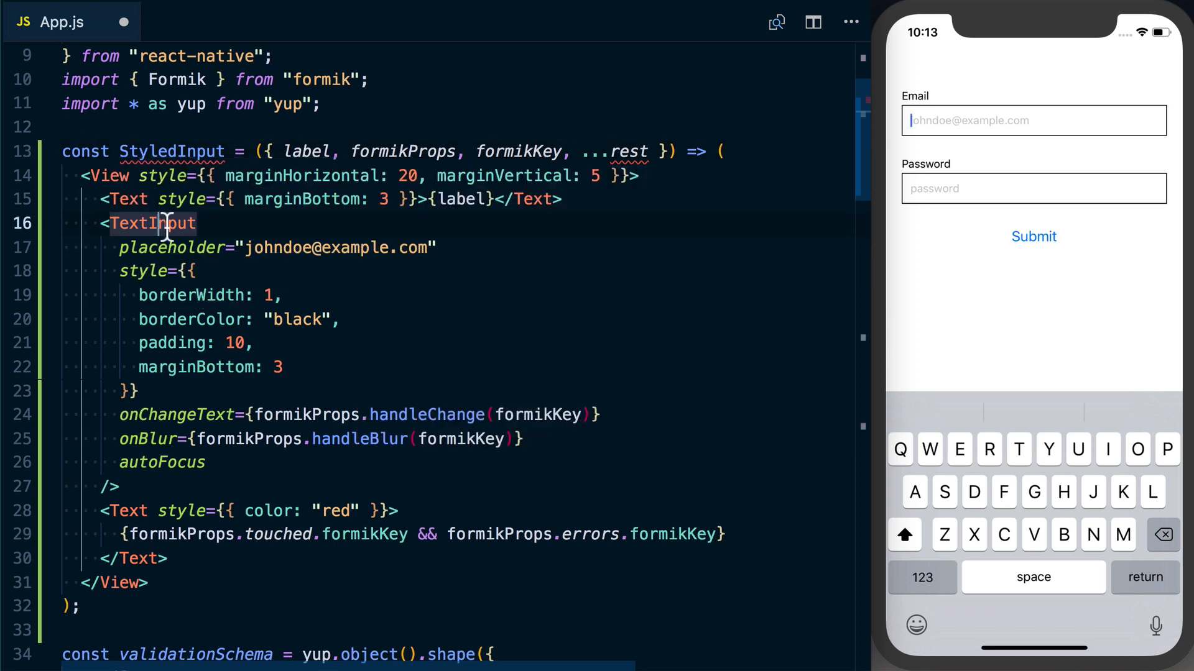
mouse_move(259, 343)
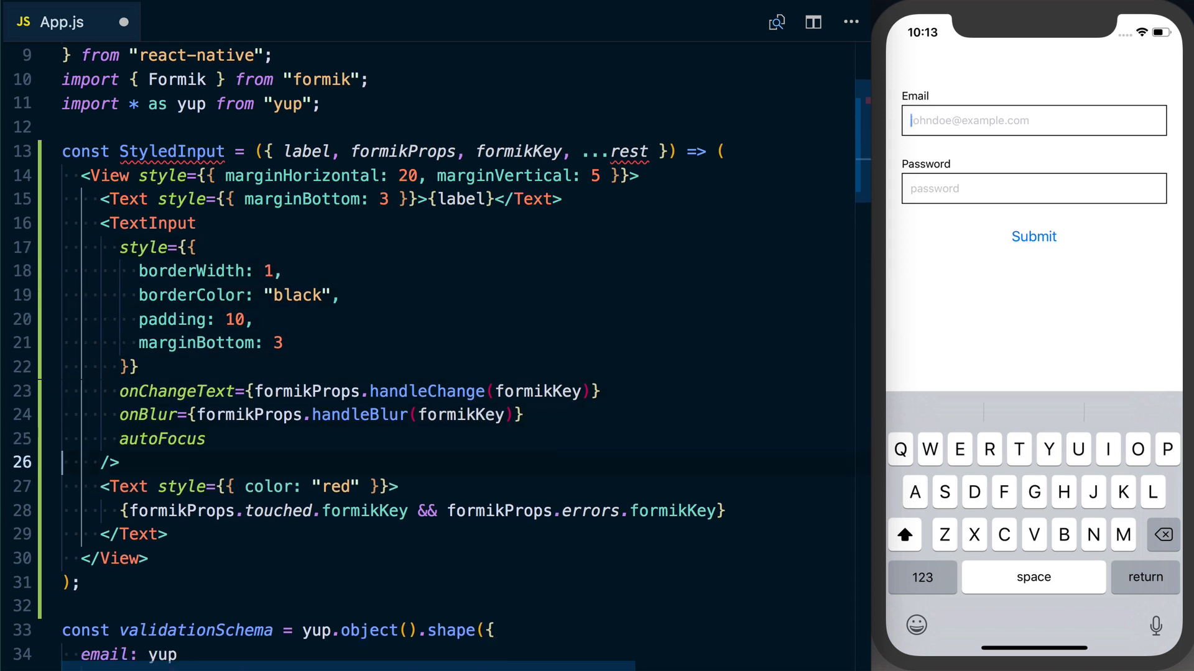
- Replace the TextInput's hard-coded placeholder and autoFocus with a {...rest} spread
type("placeholder=\"johndoe@example.com\"")
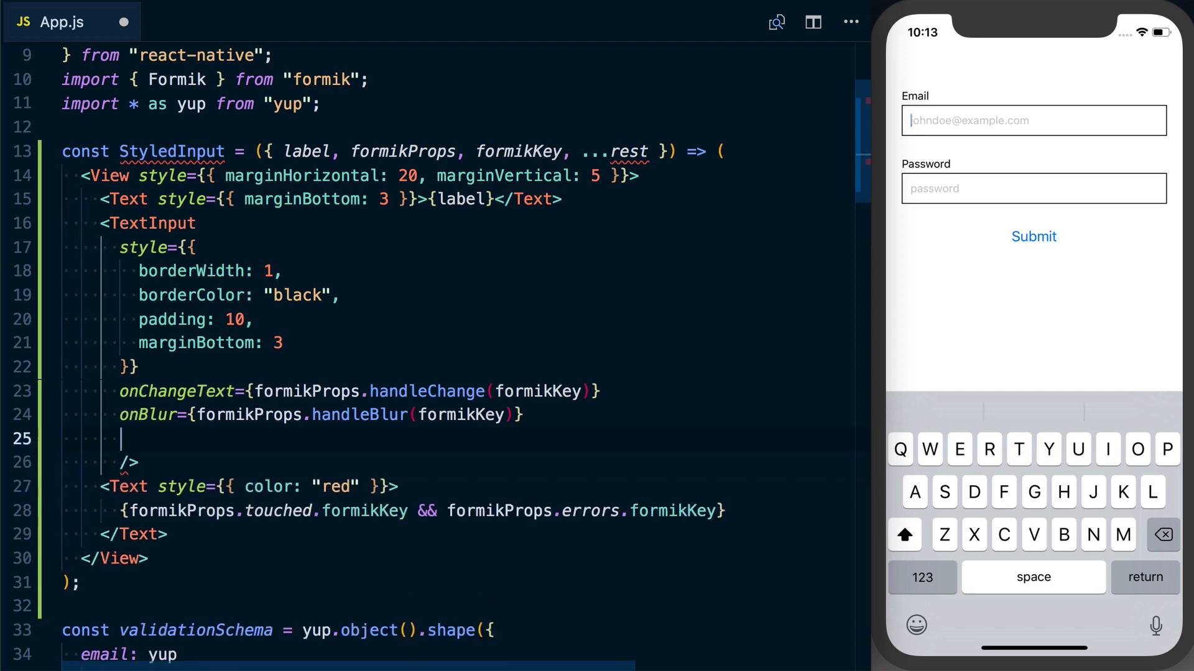
type("{}")
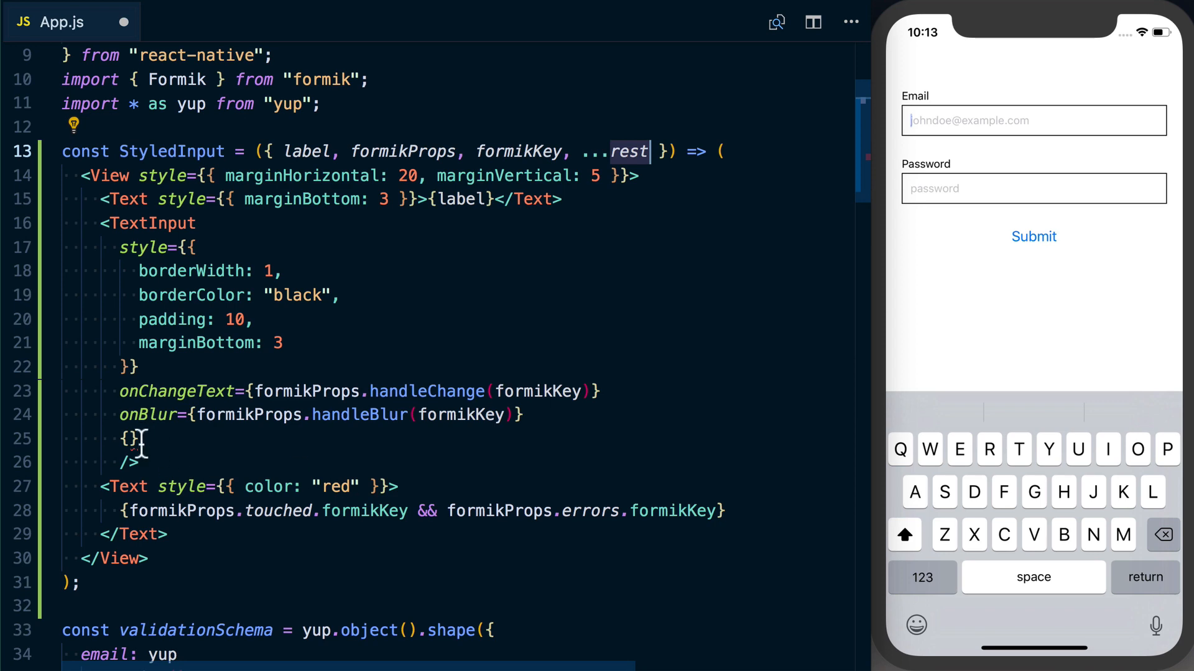
type(",")
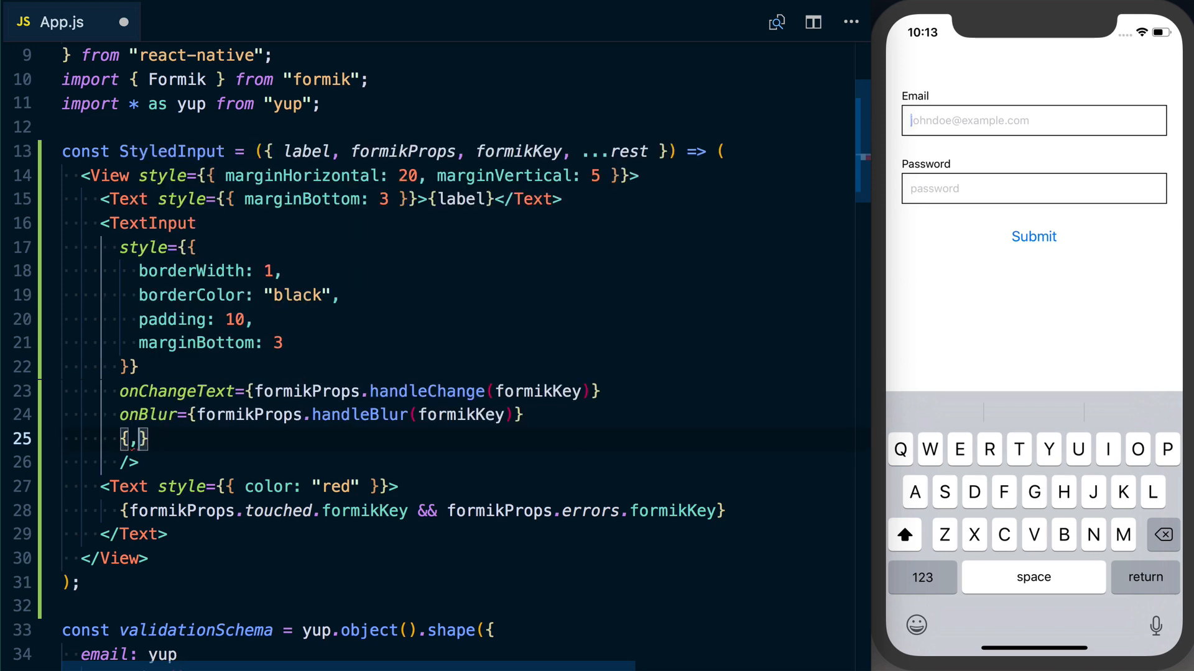
type("...rest")
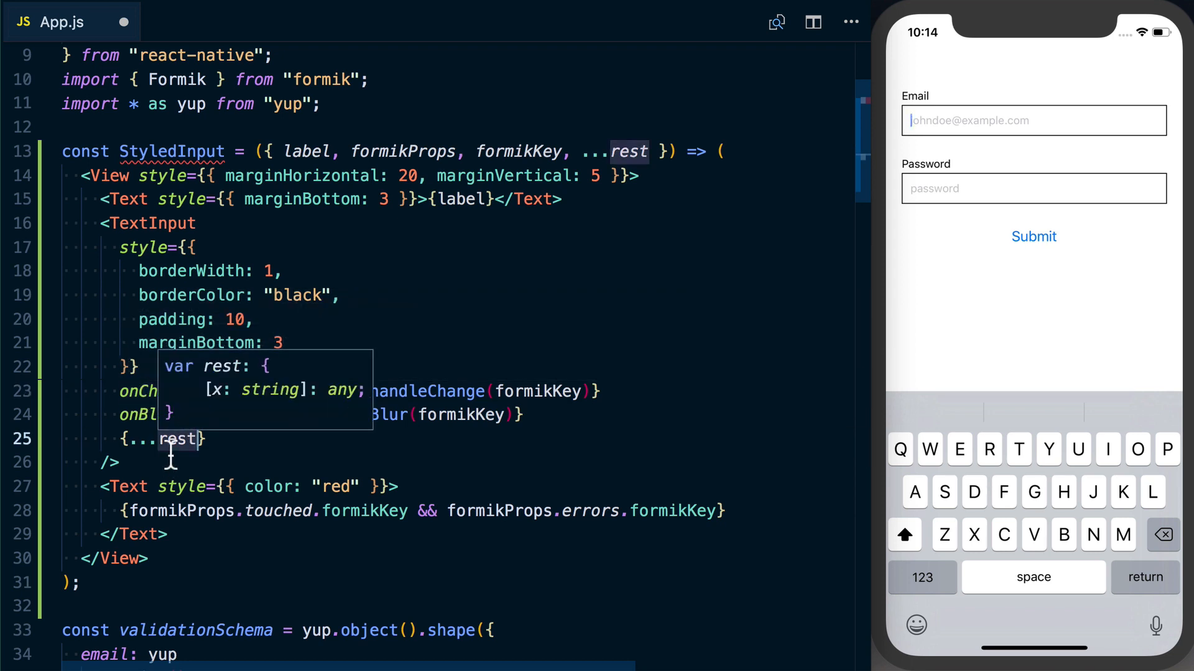
mouse_move(218, 151)
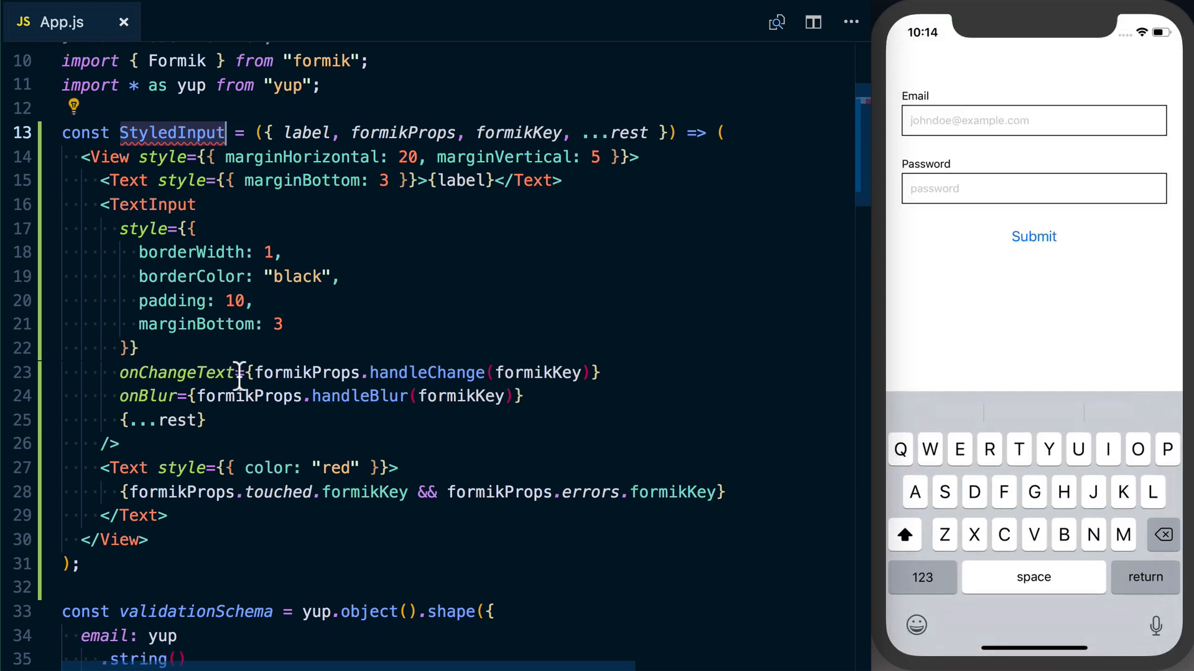
scroll("down", 3)
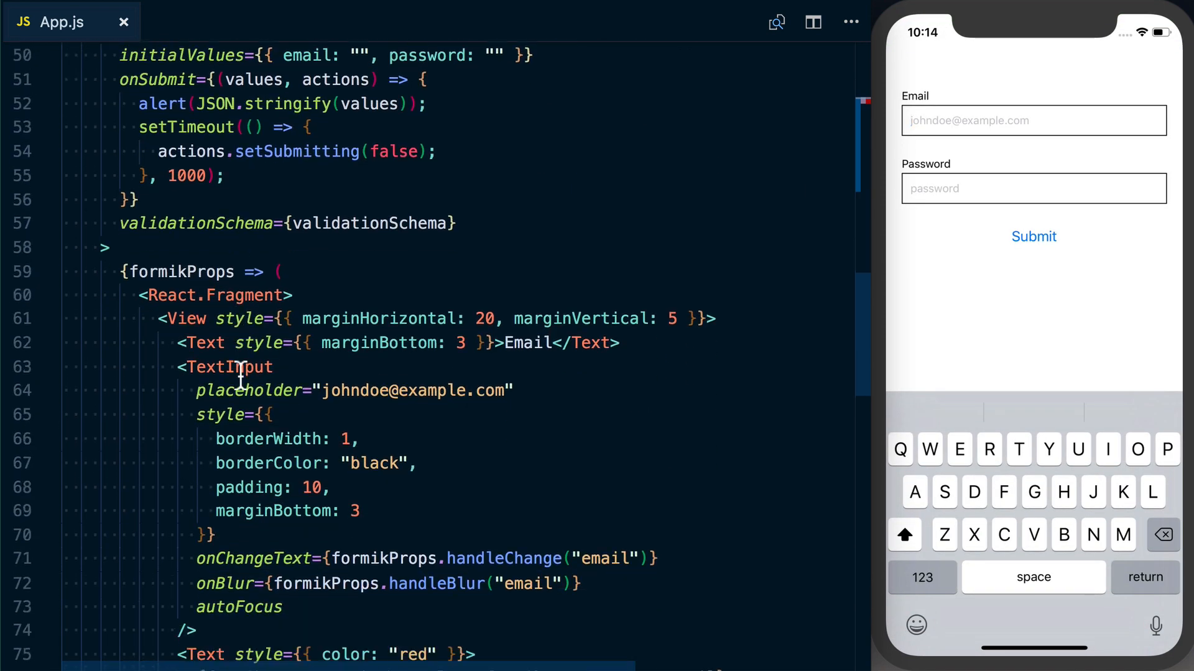
scroll("down", 3)
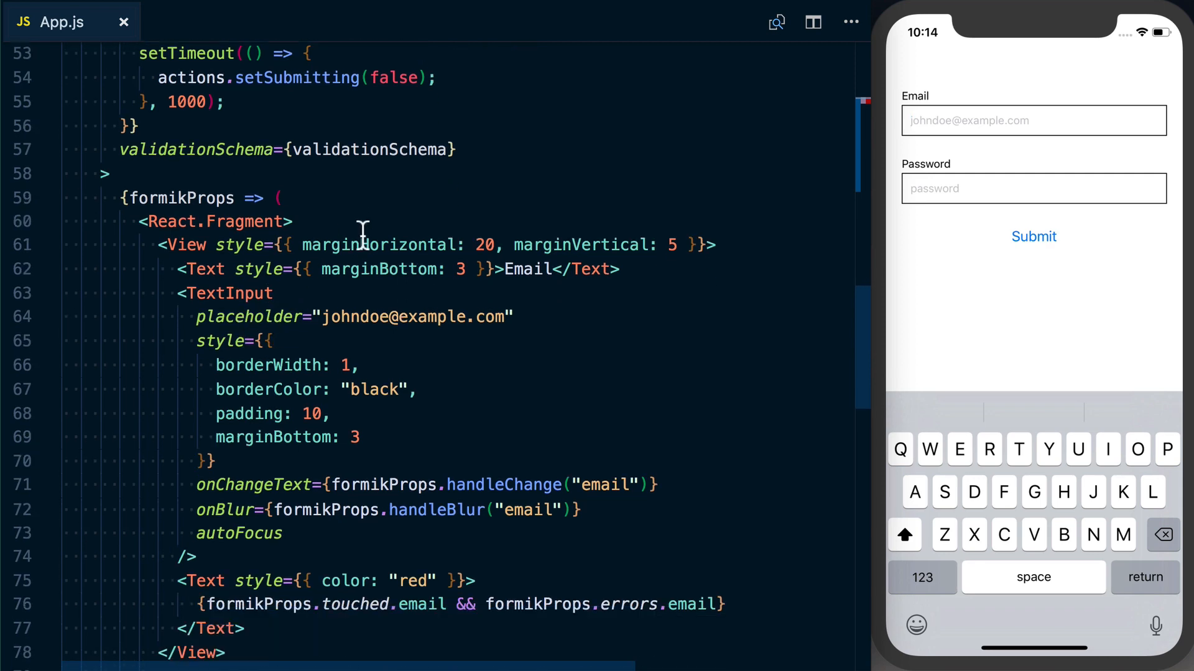
type("StyledInput")
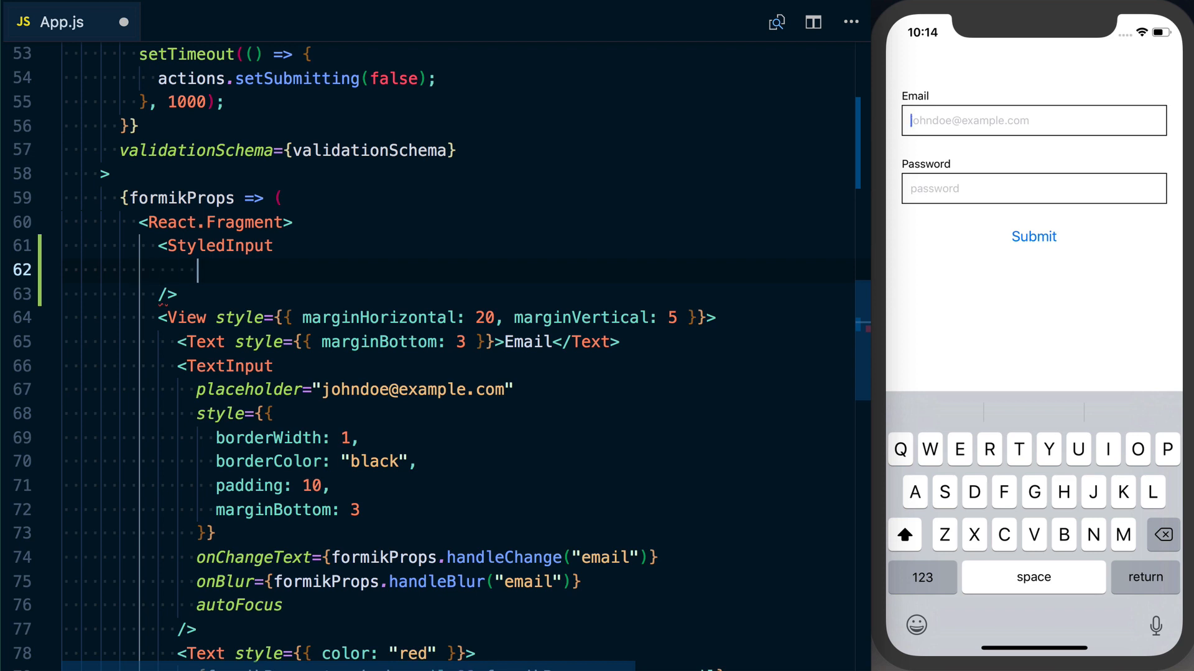
type("label=\"\"")
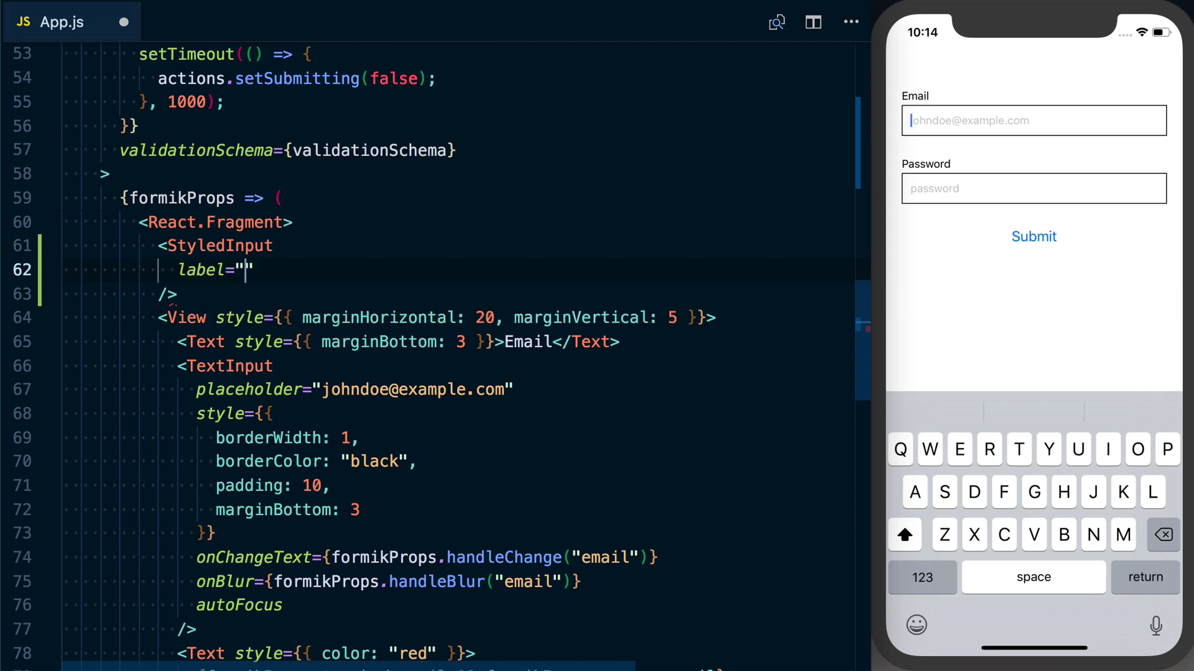
type("Email")
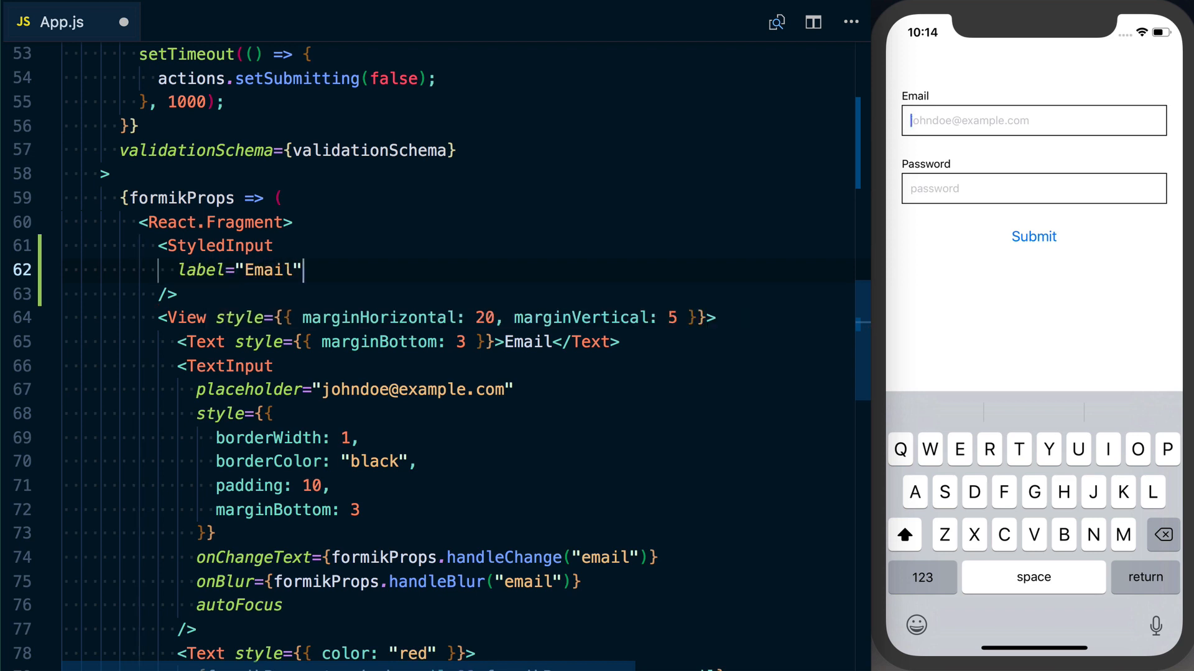
type("formikProps={formikProps")
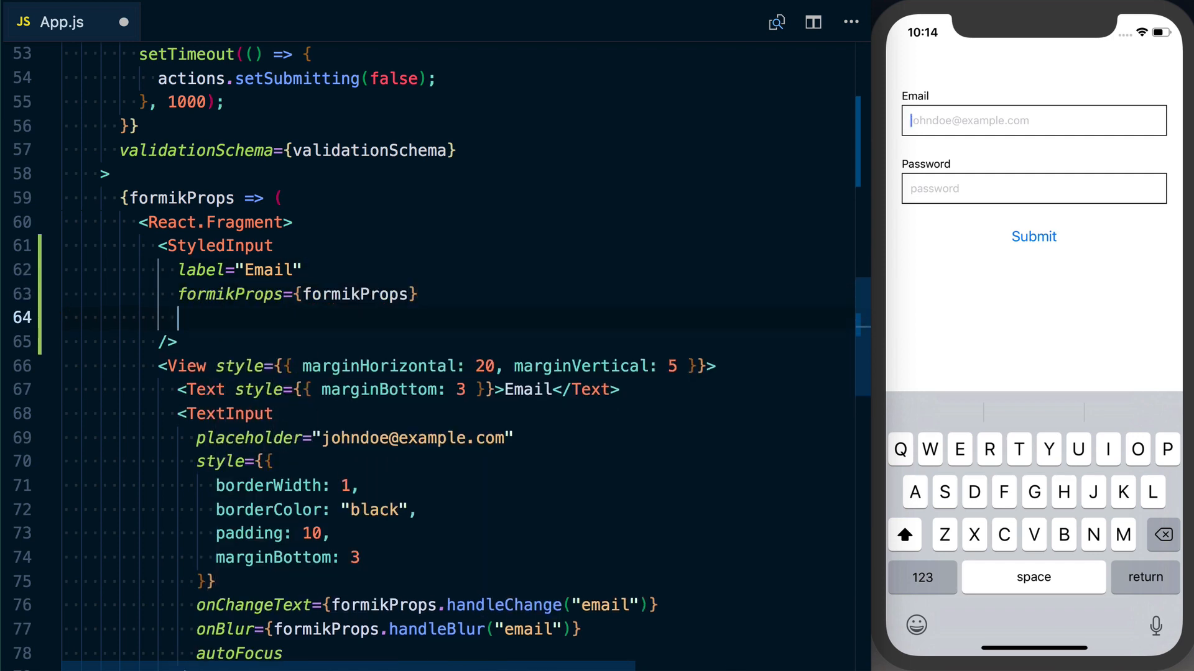
type("formikKey")
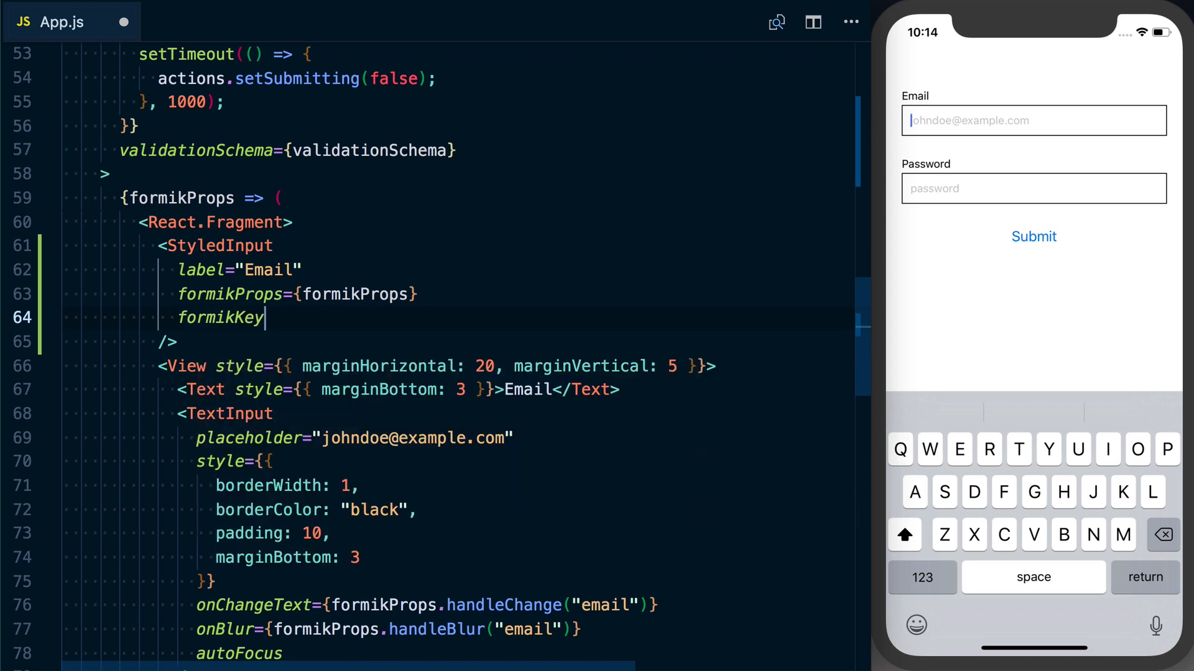
scroll("down", 3)
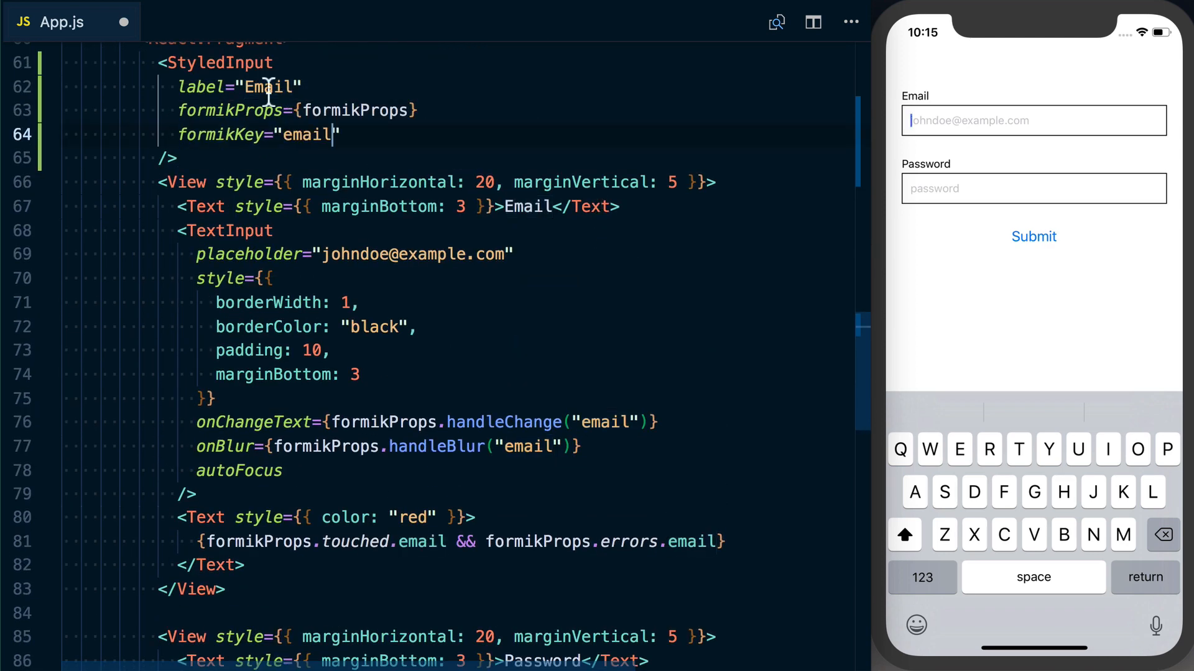
mouse_move(314, 263)
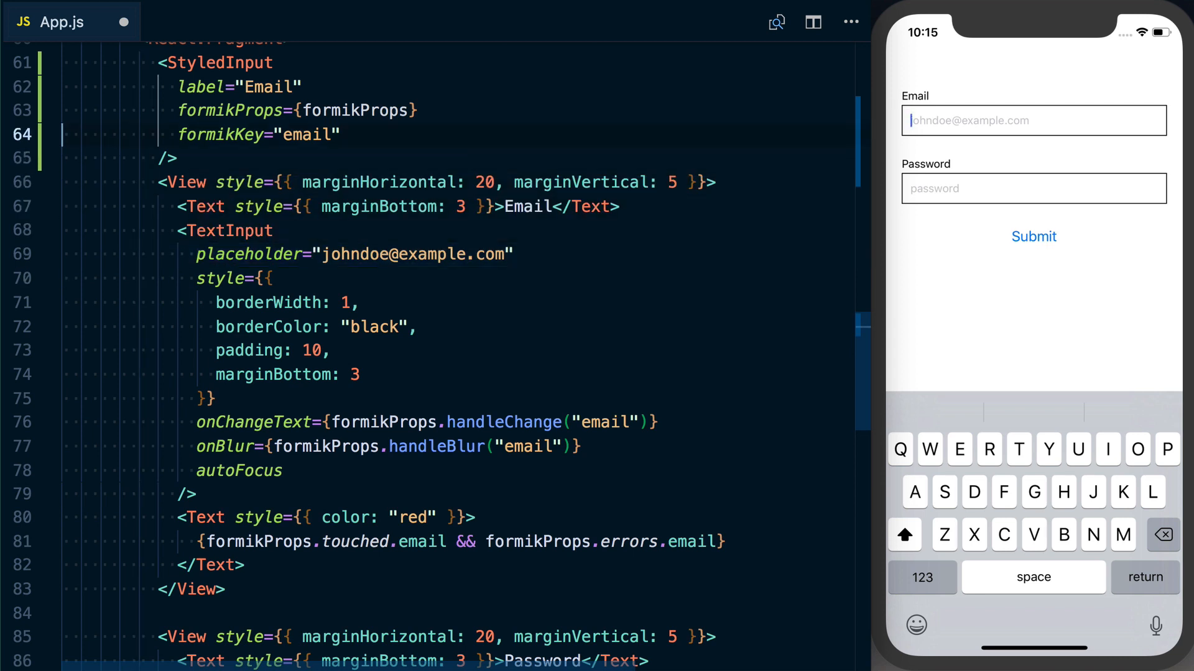
type("placeholder=\"johndoe@example.com\"")
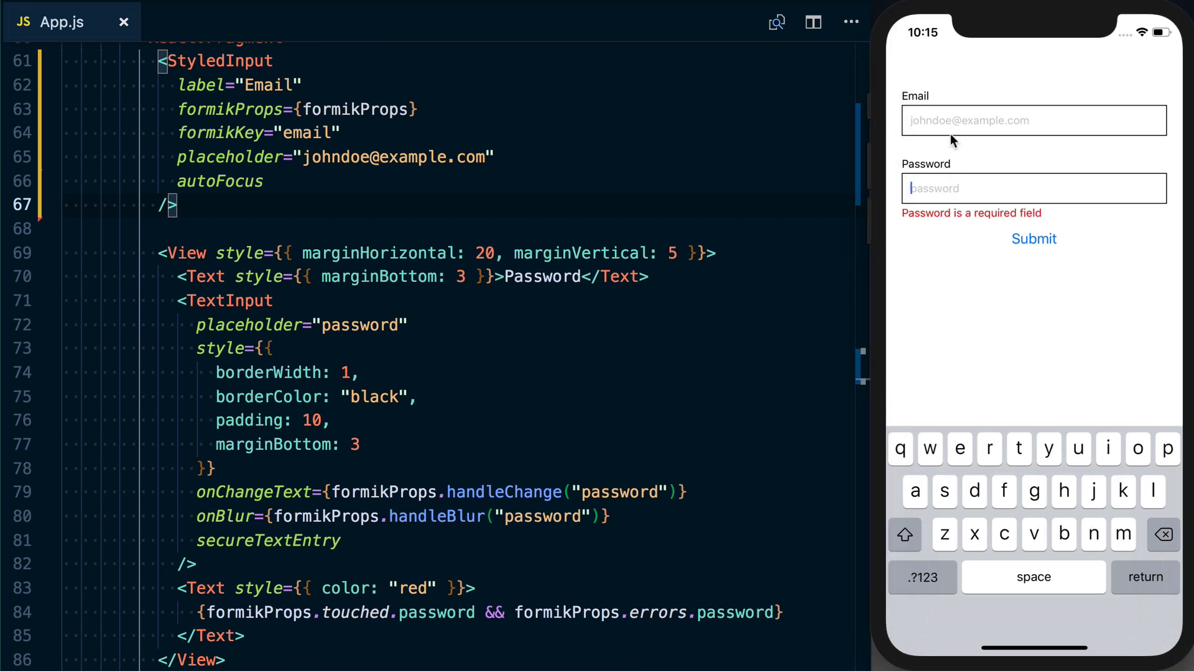
- Change StyledInput's error text to bracket access: touched[formikKey] and errors[formikKey]
left_click(1032, 119)
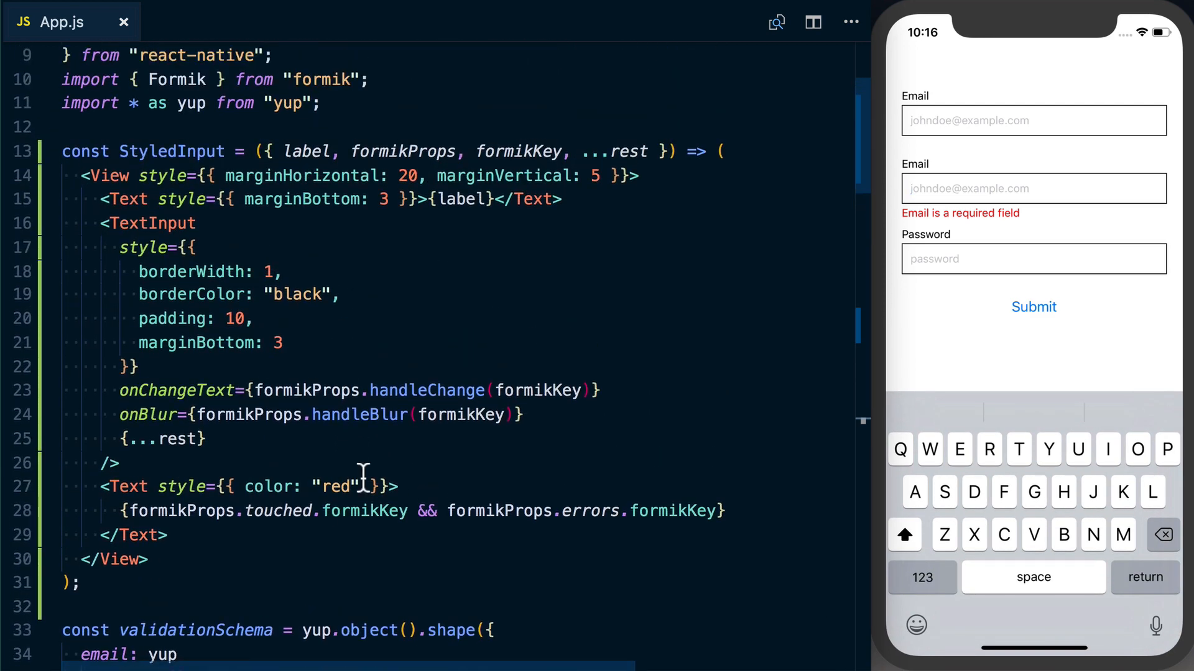
double_click(364, 511)
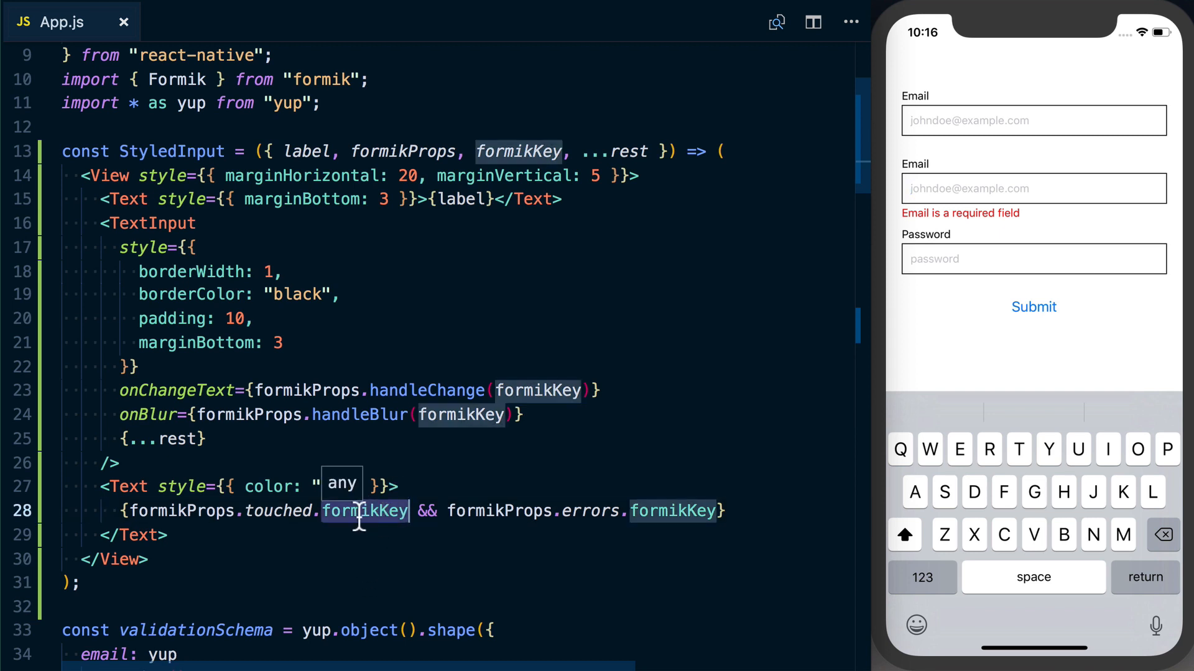
type("red\"")
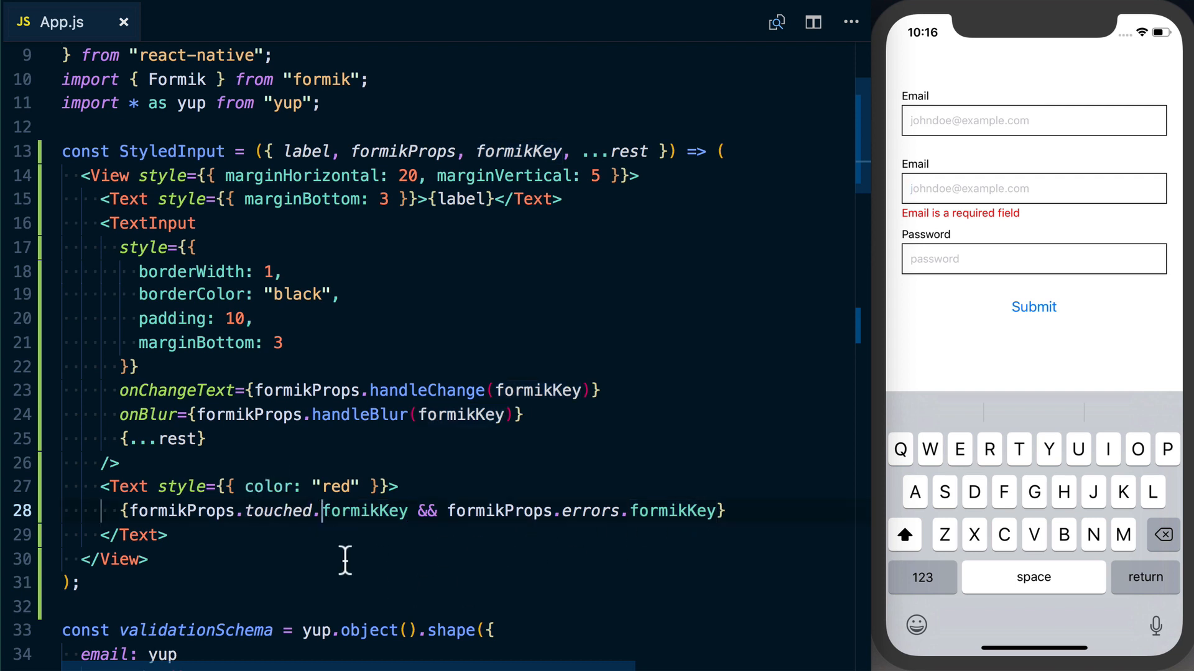
key("Backspace")
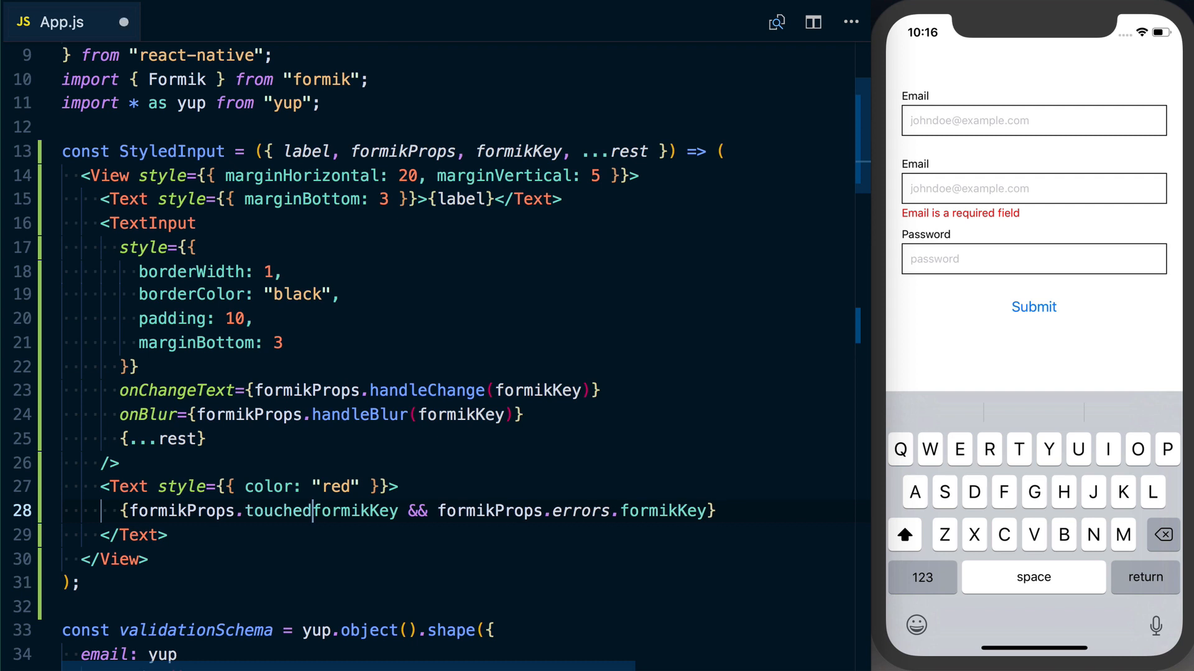
type("[")
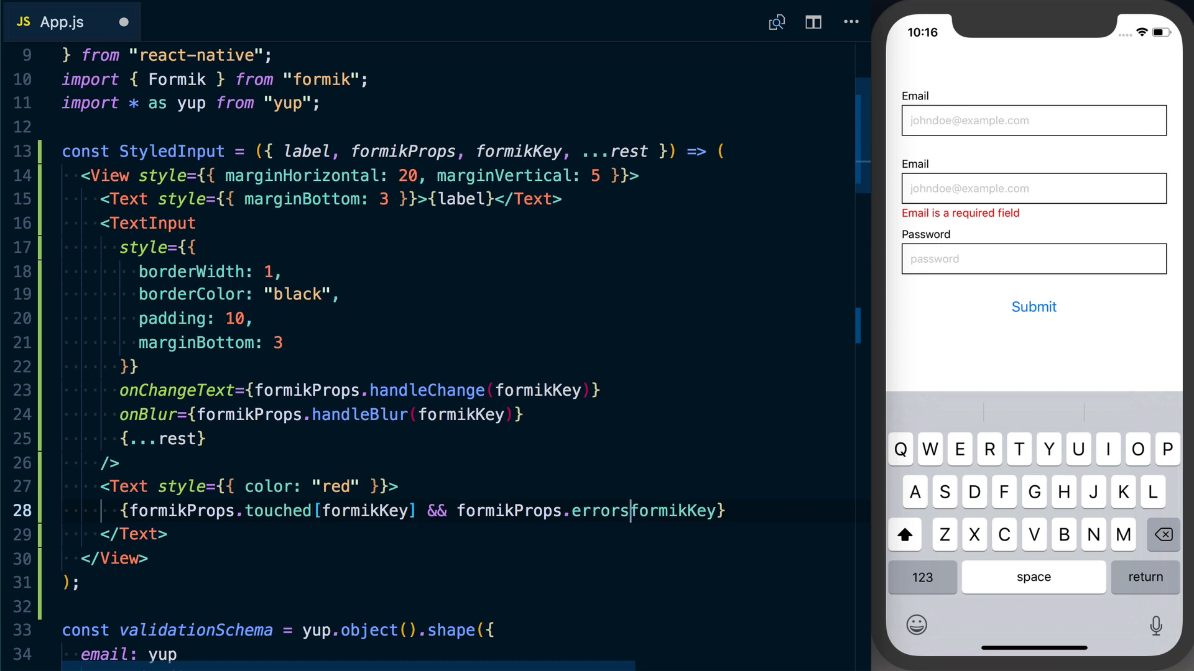
type("[")
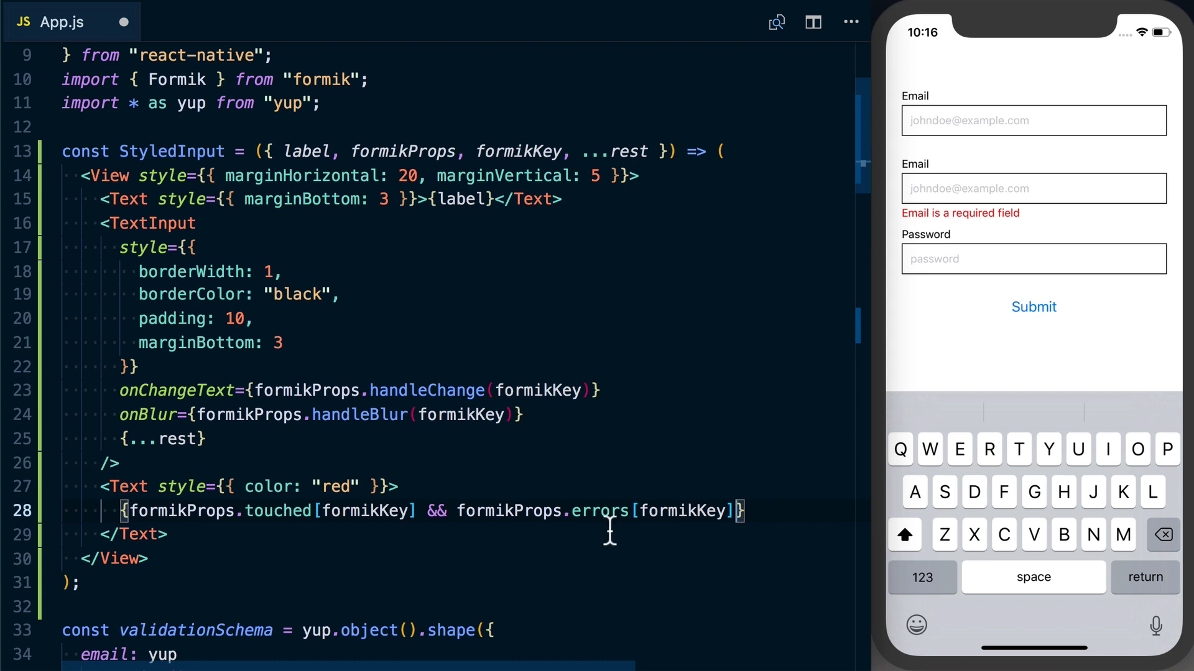
double_click(364, 511)
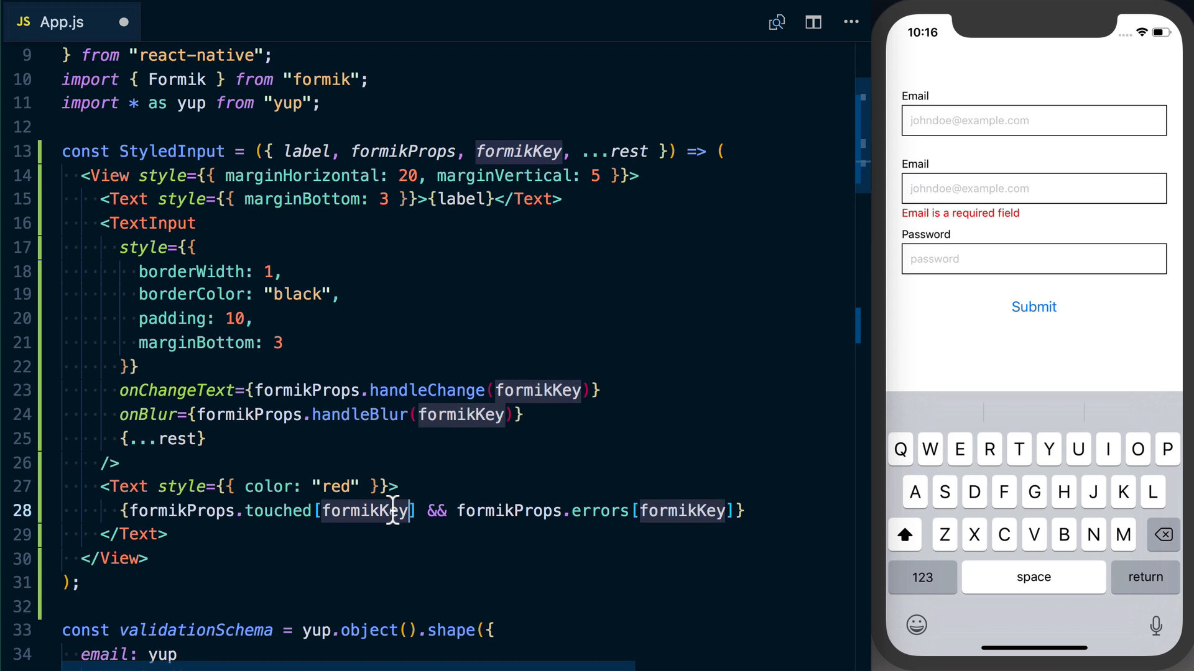
mouse_move(390, 511)
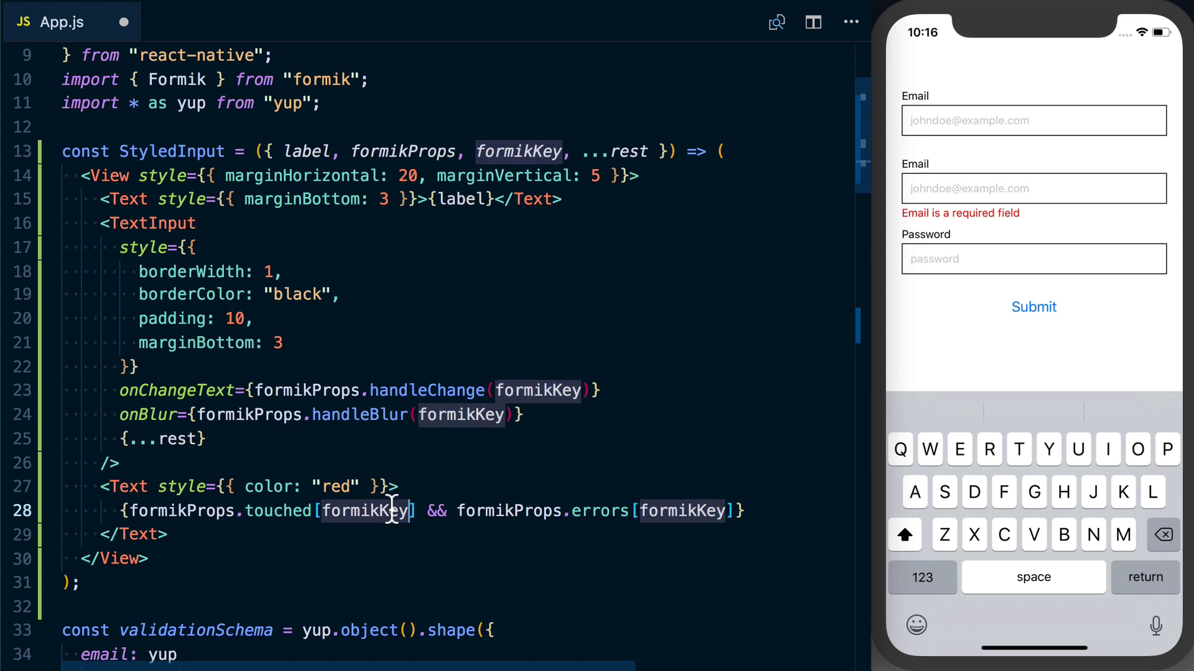
mouse_move(365, 511)
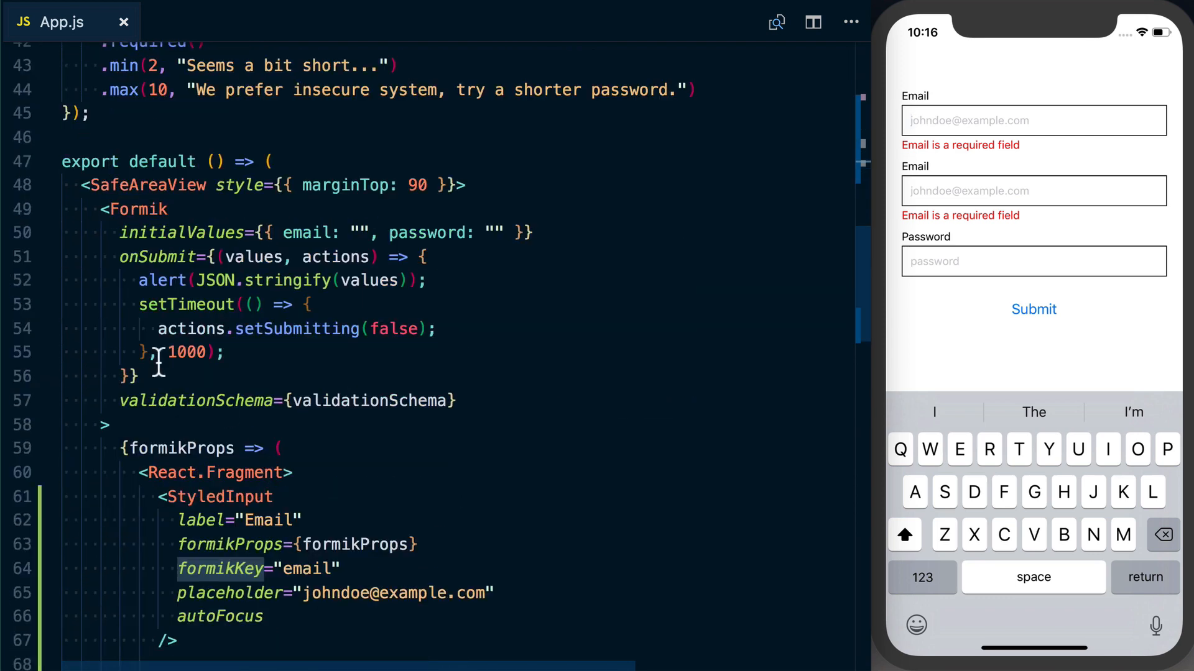
- Add a Password StyledInput with key password and secureTextEntry, removing the old password markup
scroll("down", 3)
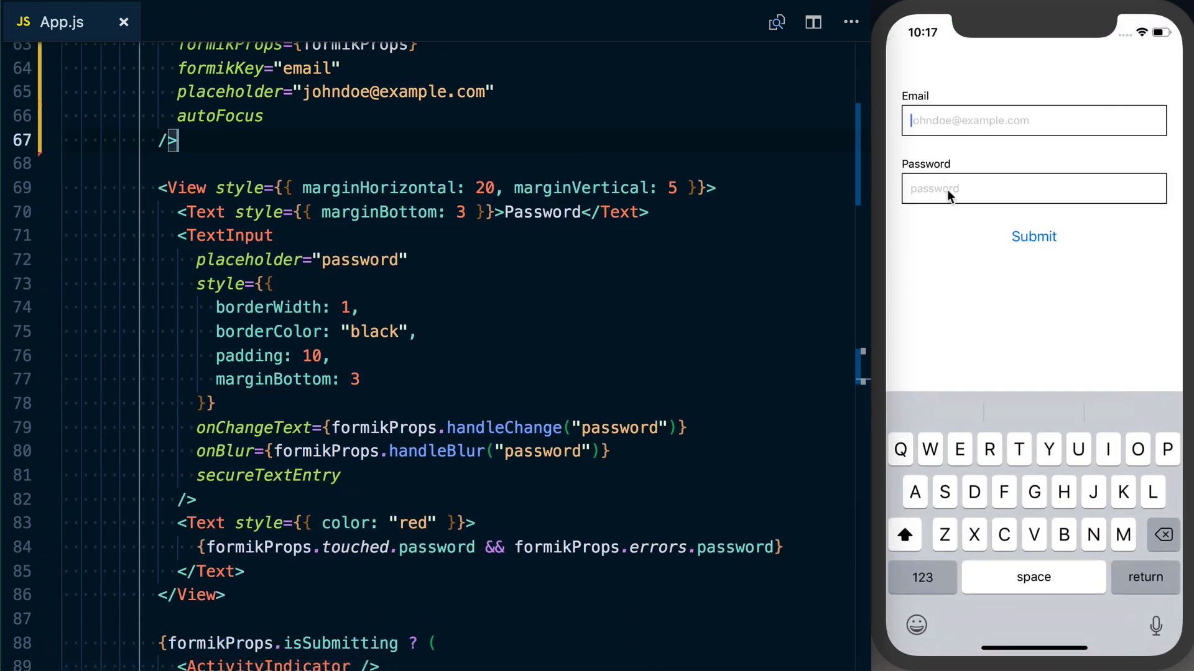
left_click(1033, 189)
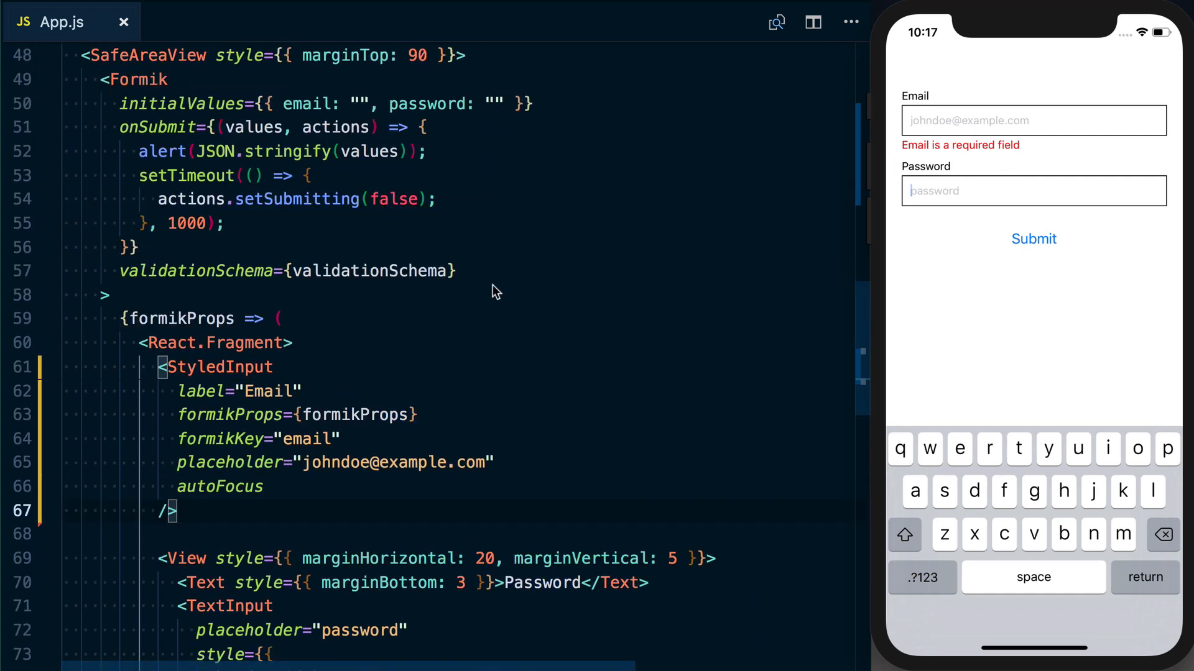
scroll("down", 3)
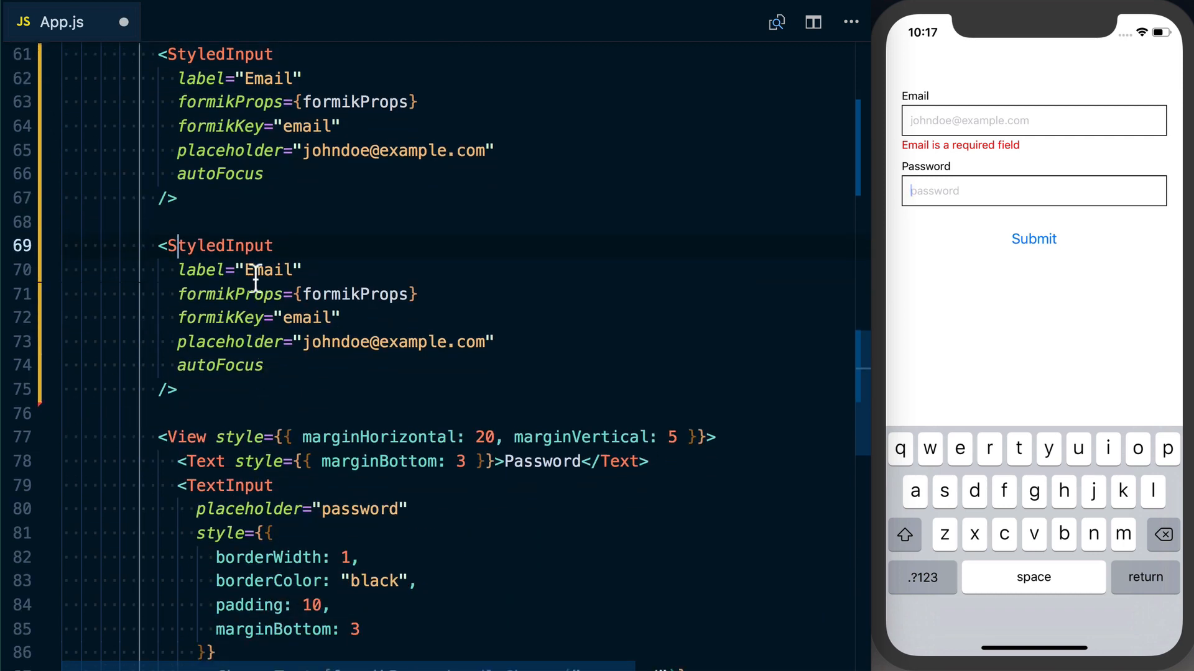
type("Password")
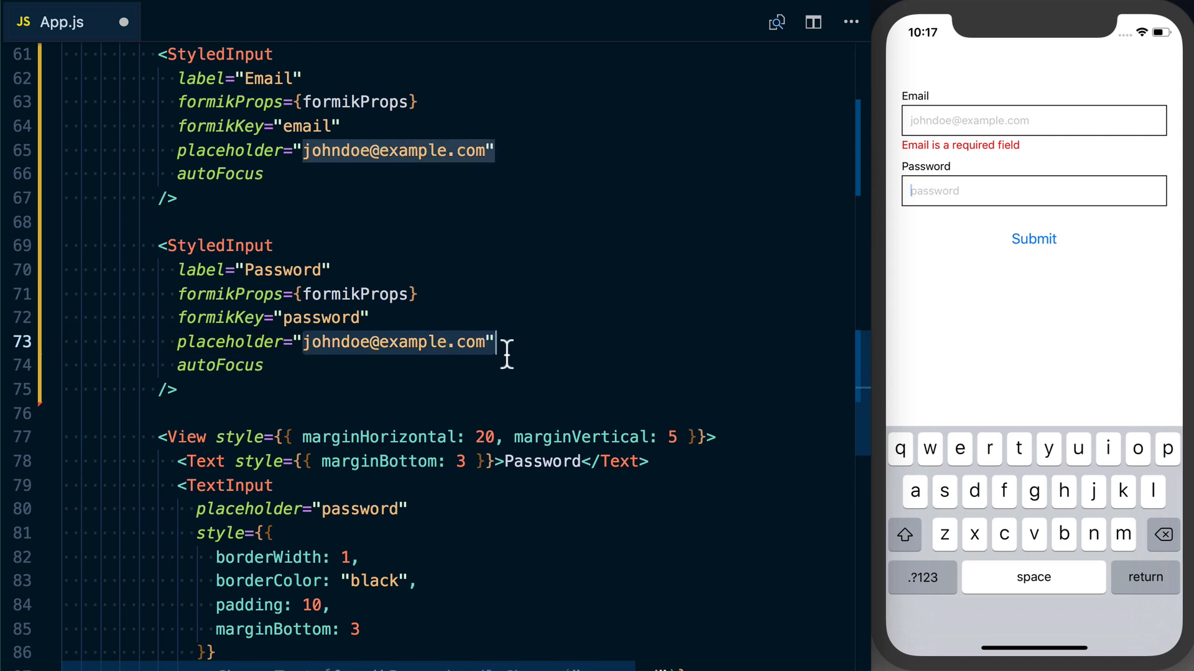
type("password\"")
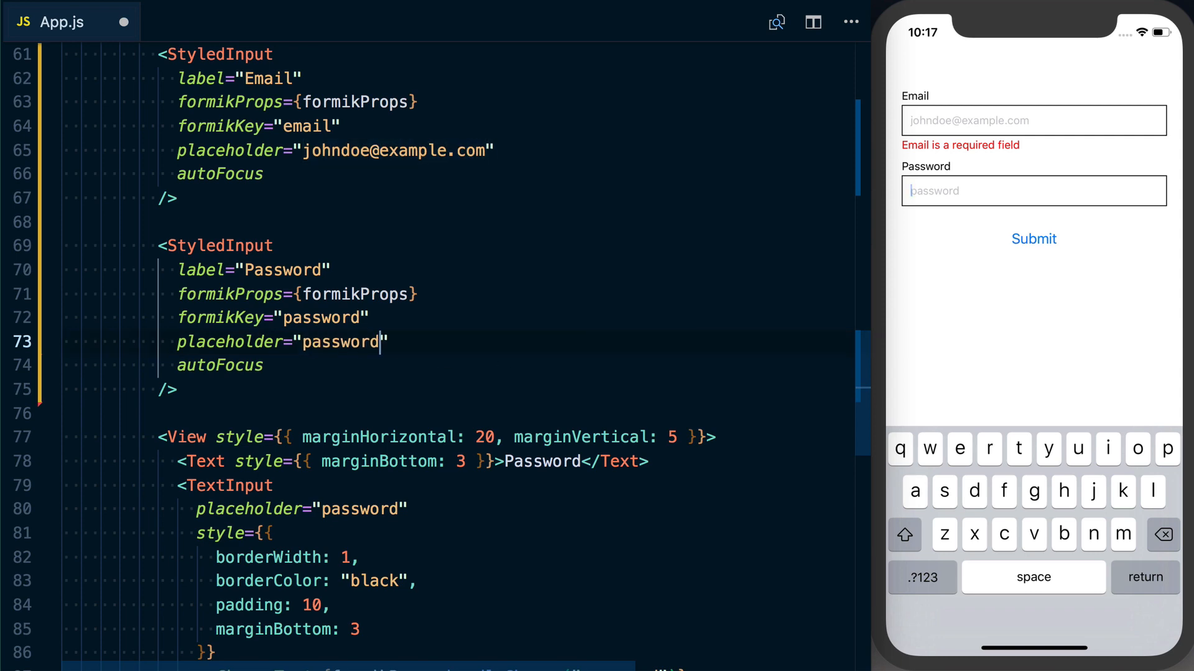
scroll("down", 3)
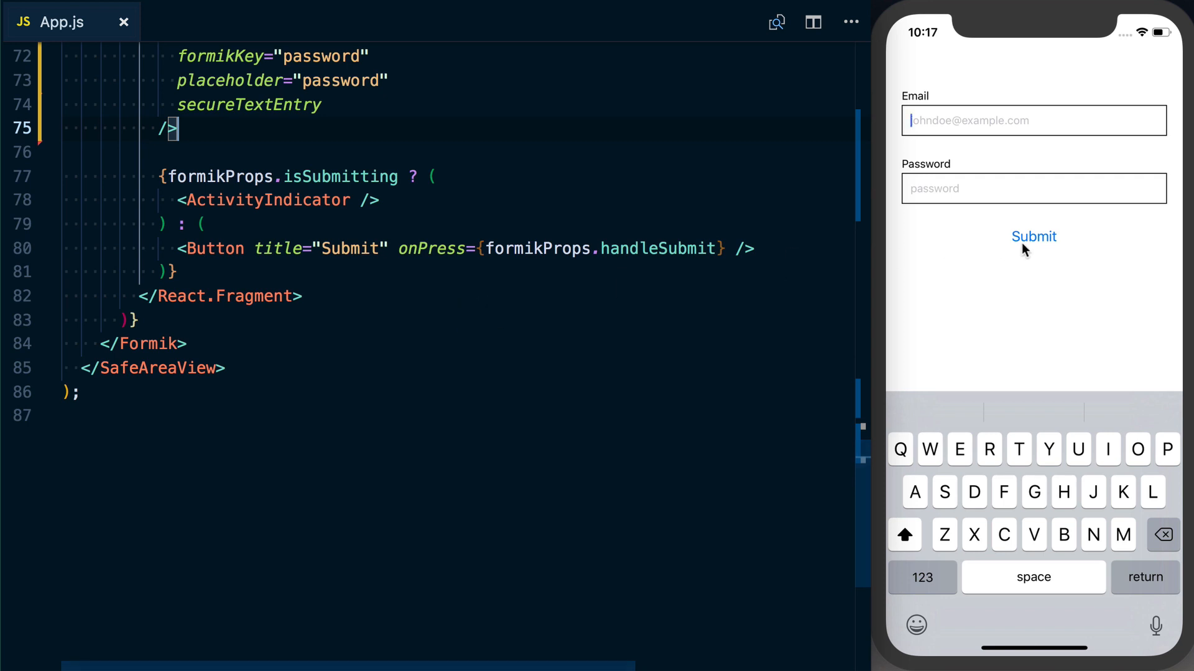
- Submit the empty form, then submit an entered email and password and dismiss the alert
left_click(1034, 237)
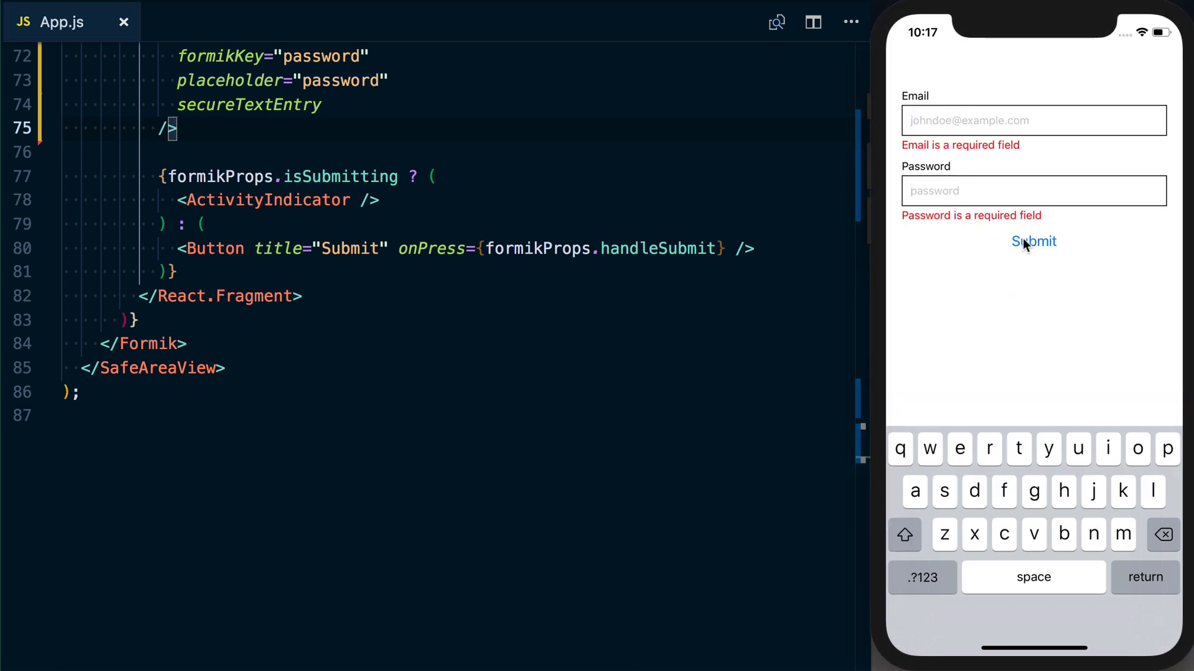
type("A@a.com")
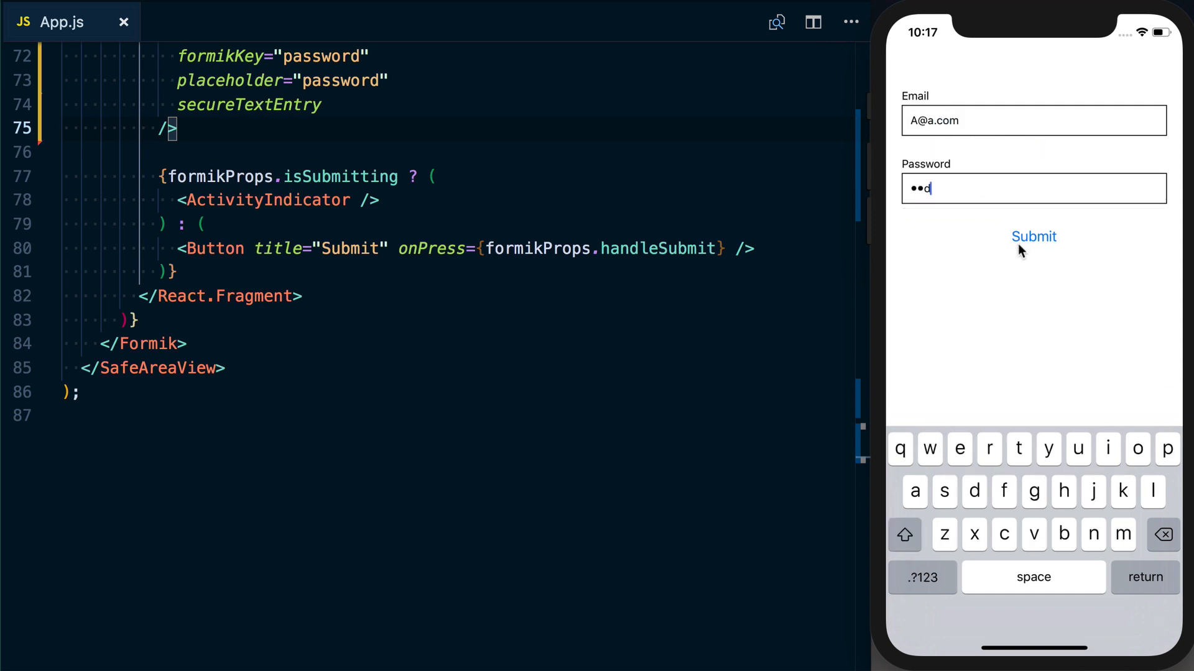
left_click(1034, 236)
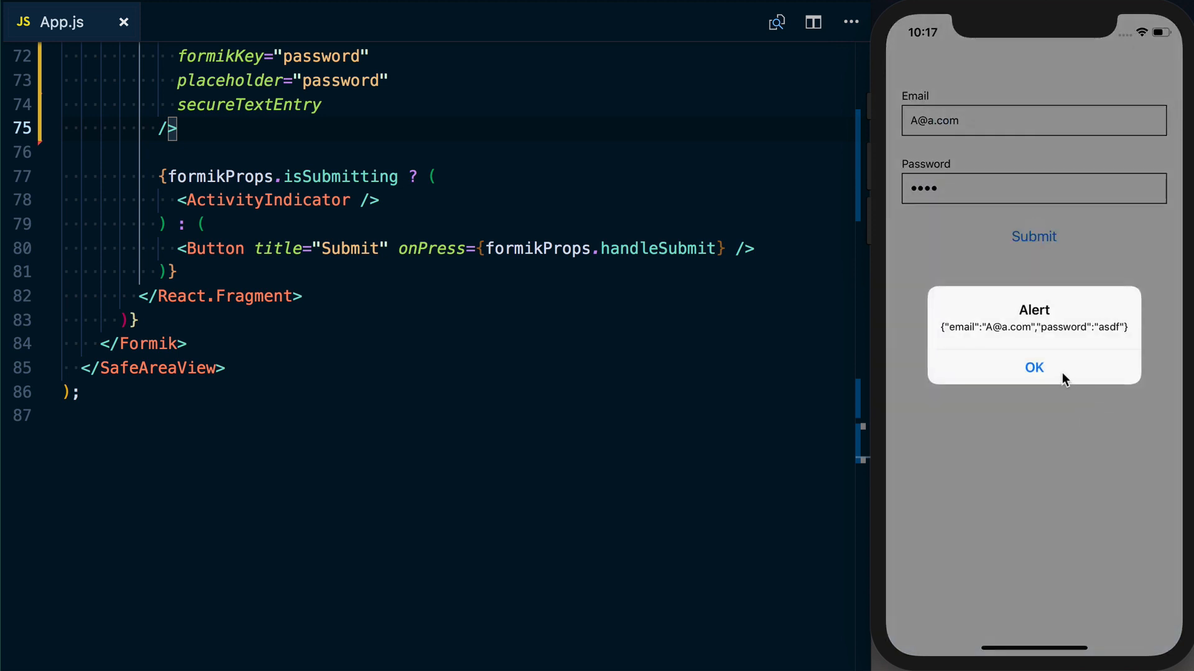
left_click(1034, 367)
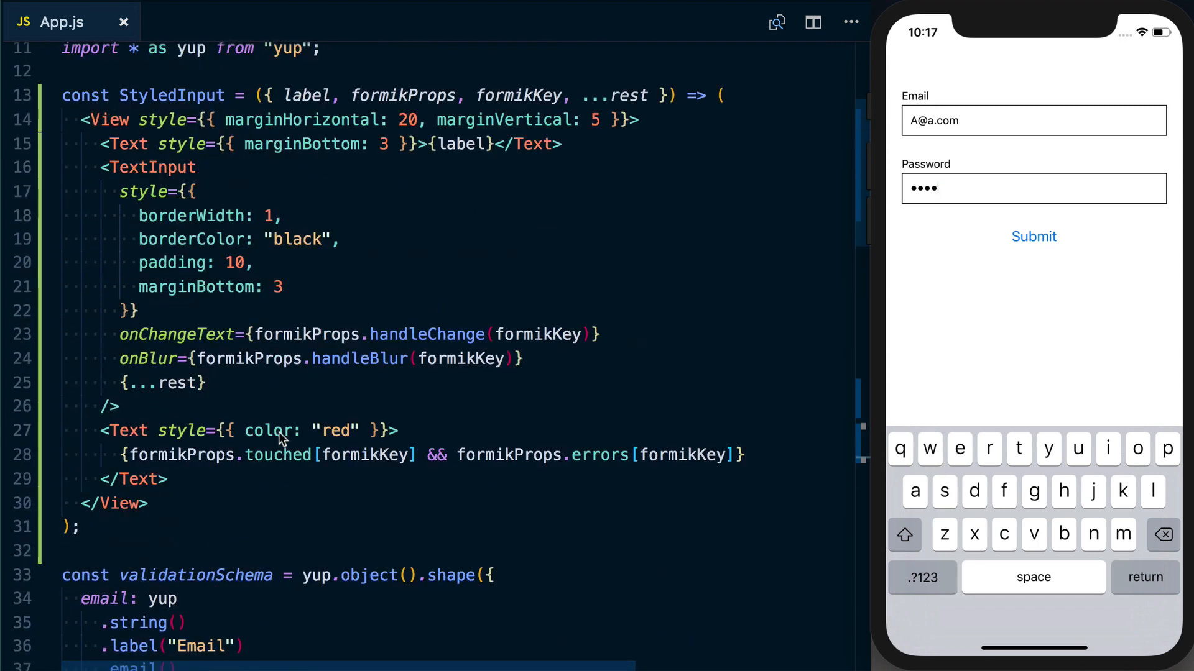
- Convert StyledInput to a block body with a const inputStyles object used as the input style
left_click(712, 97)
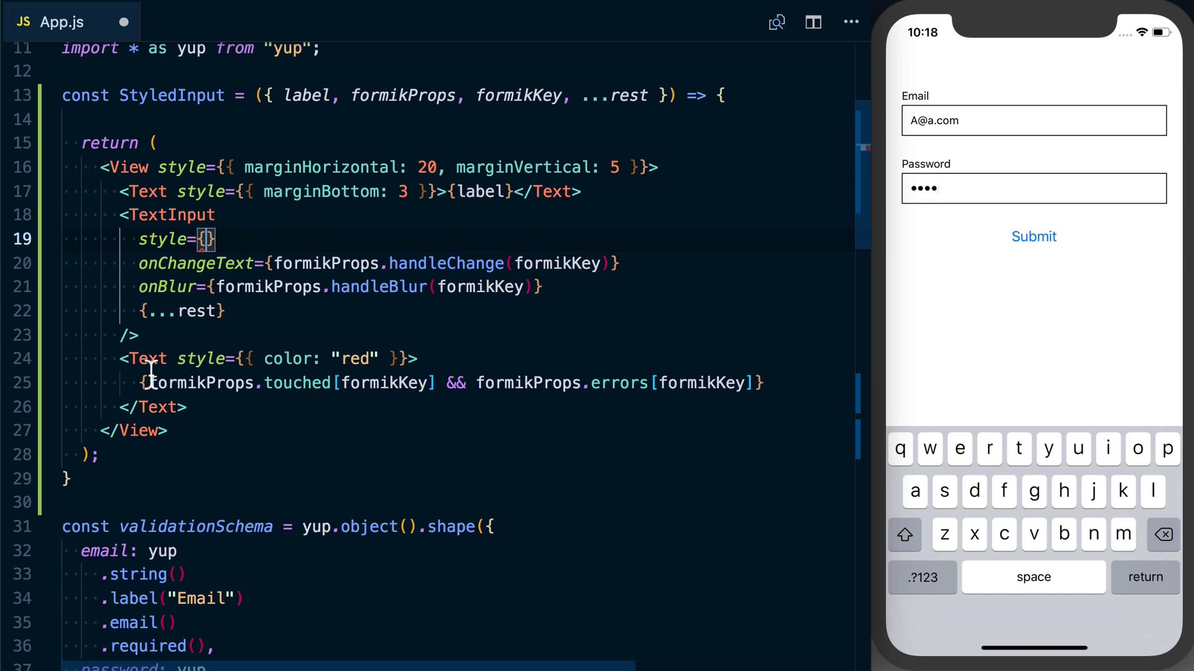
type("inputStyles")
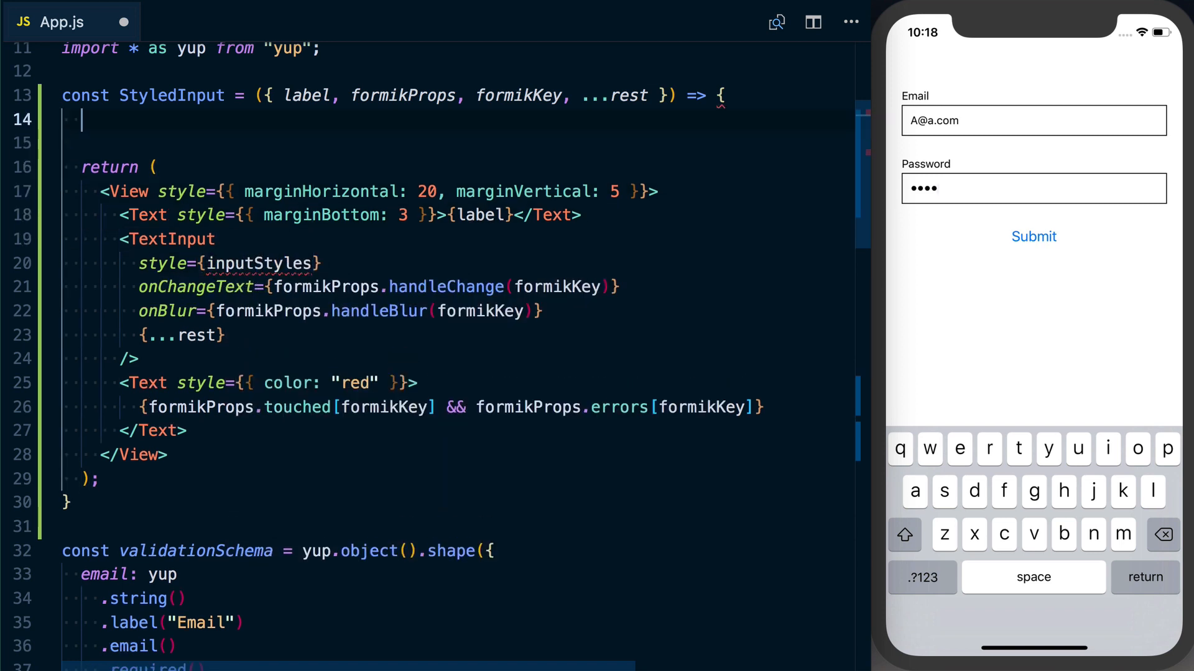
type("const inputStyles")
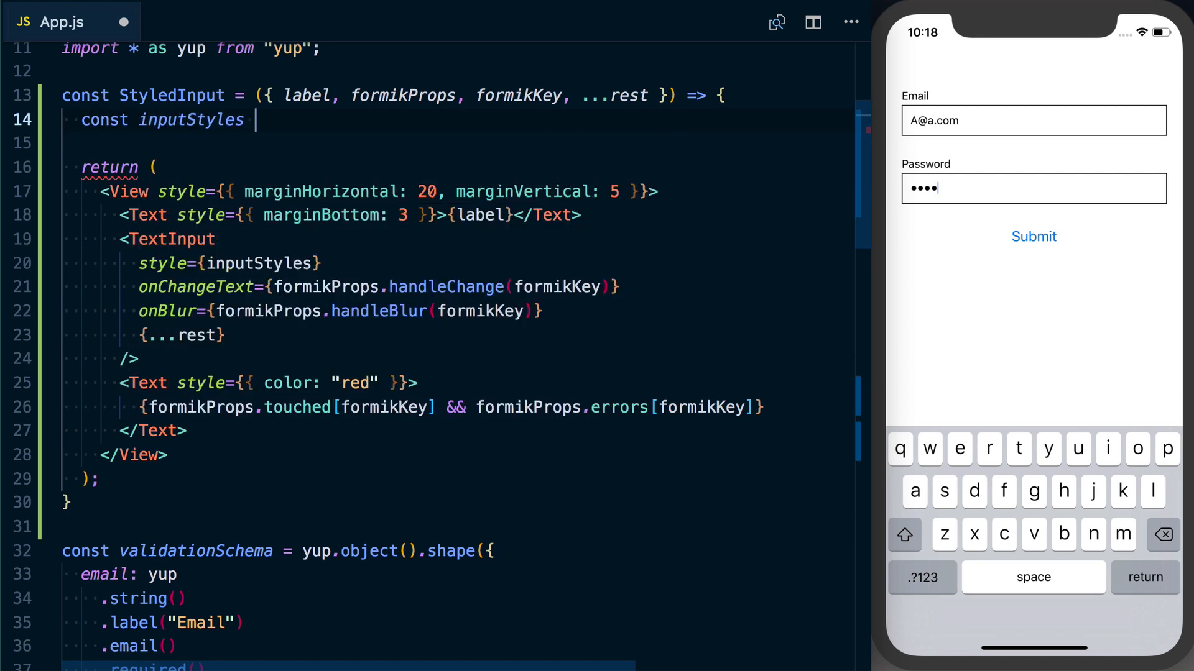
type("= {")
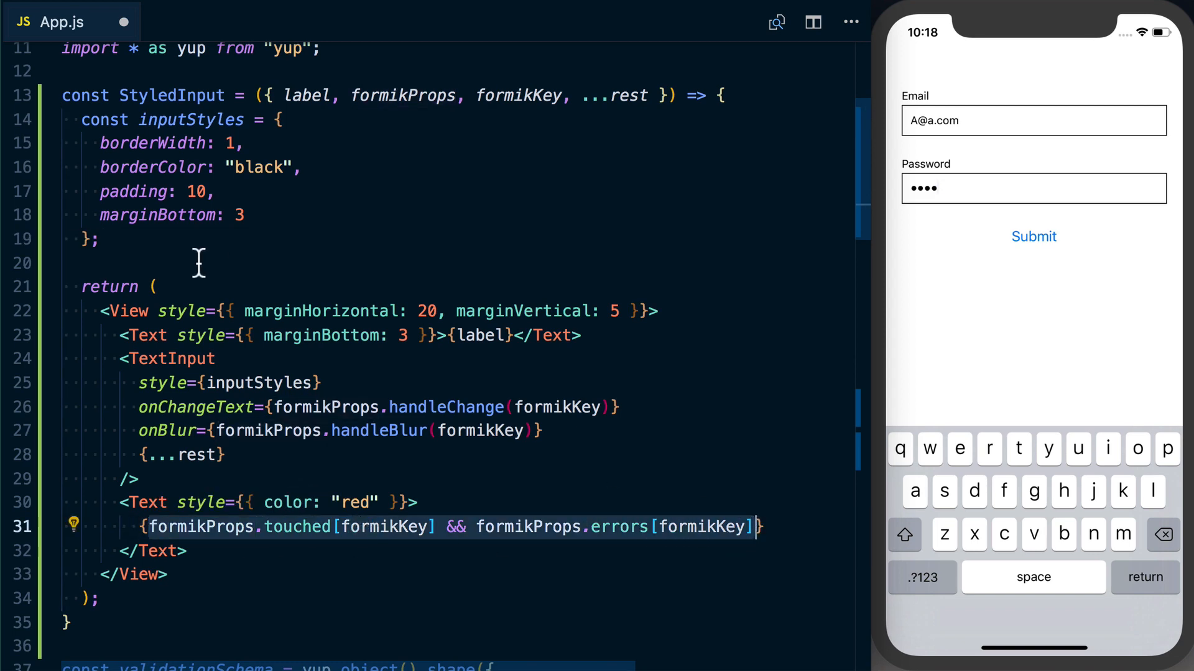
- Set inputStyles border color to "red" when formikProps.touched[formikKey] and errors[formikKey] are set
type("if")
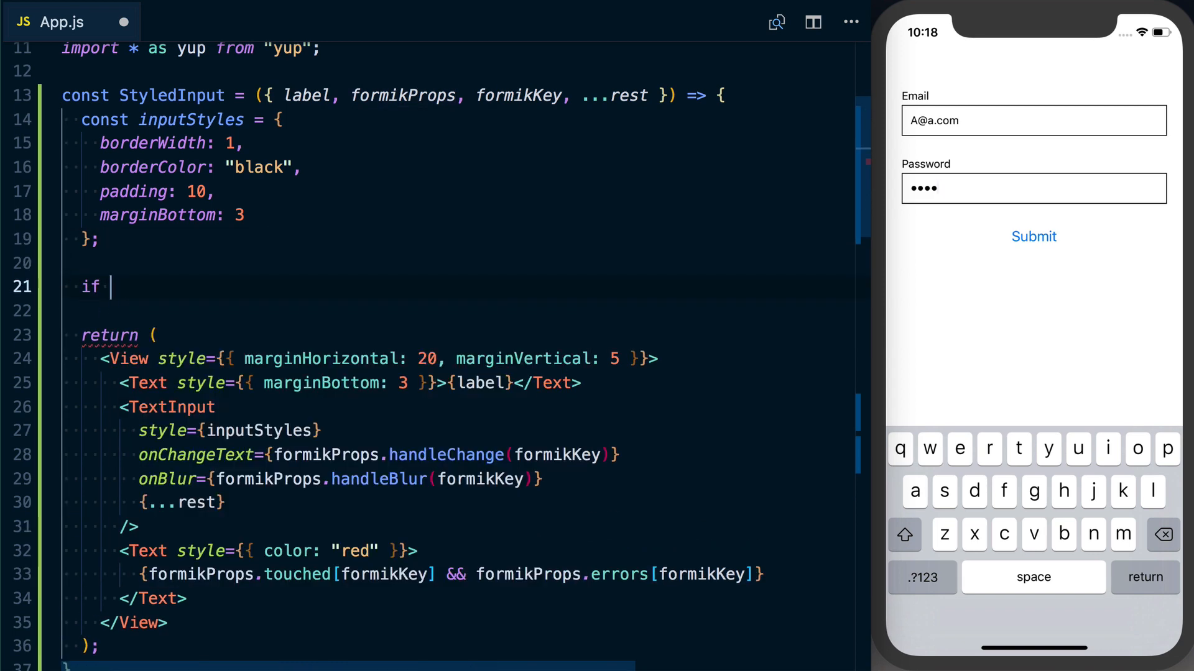
type("(formikProps.touched[formikKey] && formikProps.errors[formikKey])")
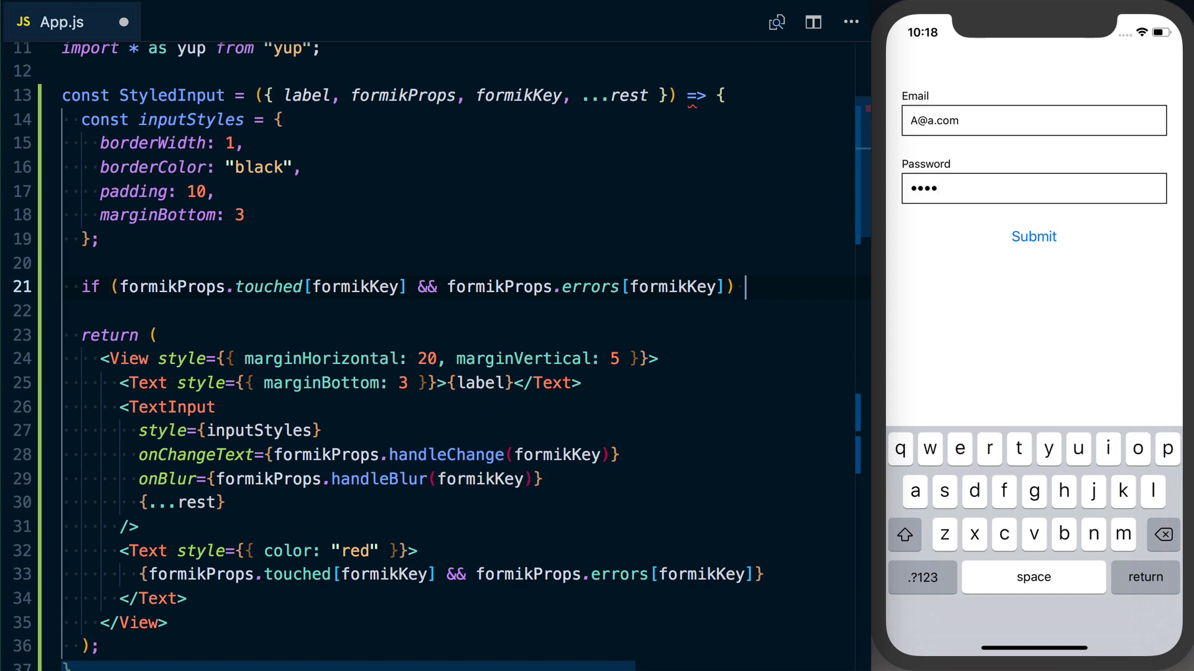
type("{")
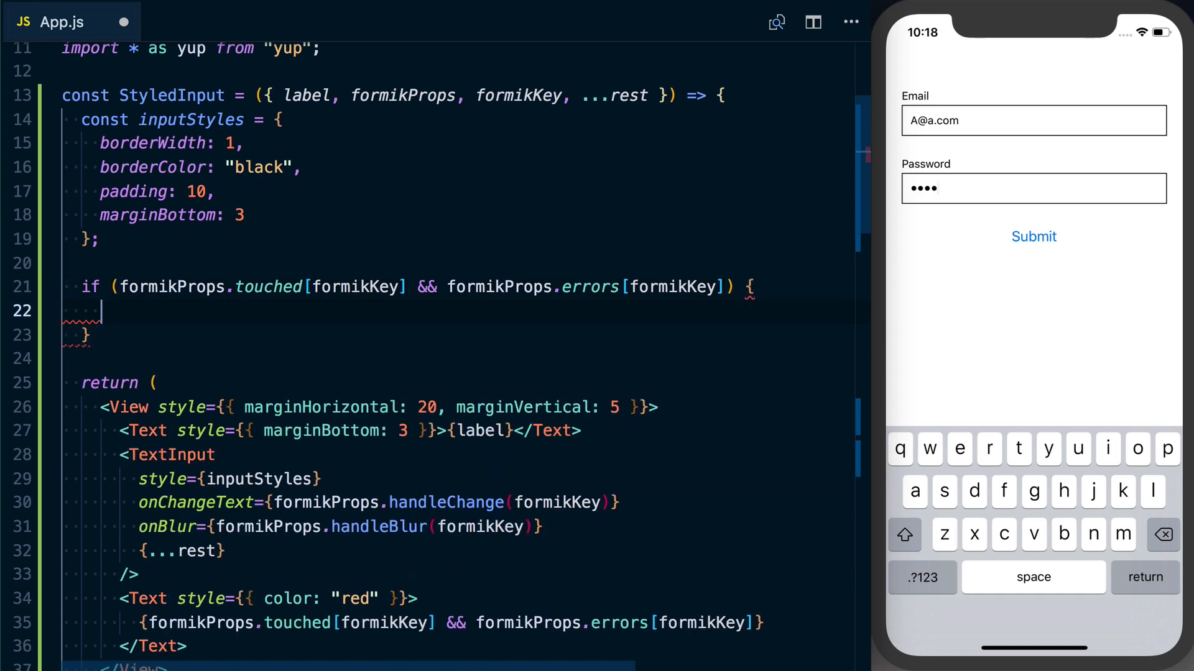
type("inputStyles.borderColor =")
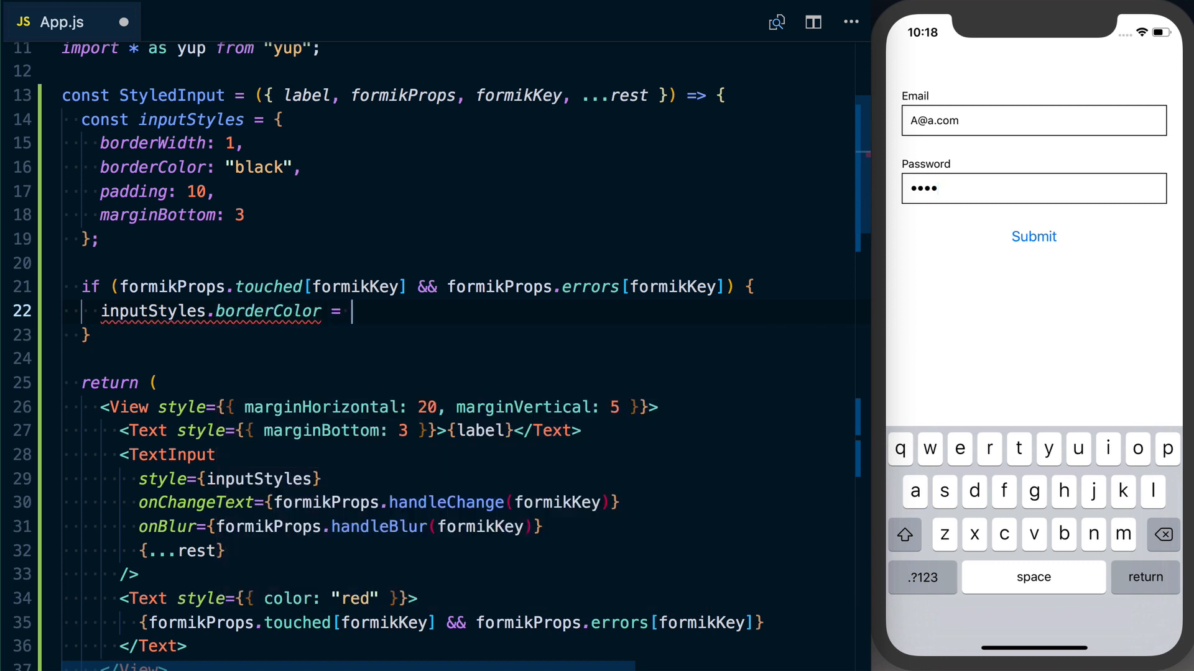
type("\"red\";")
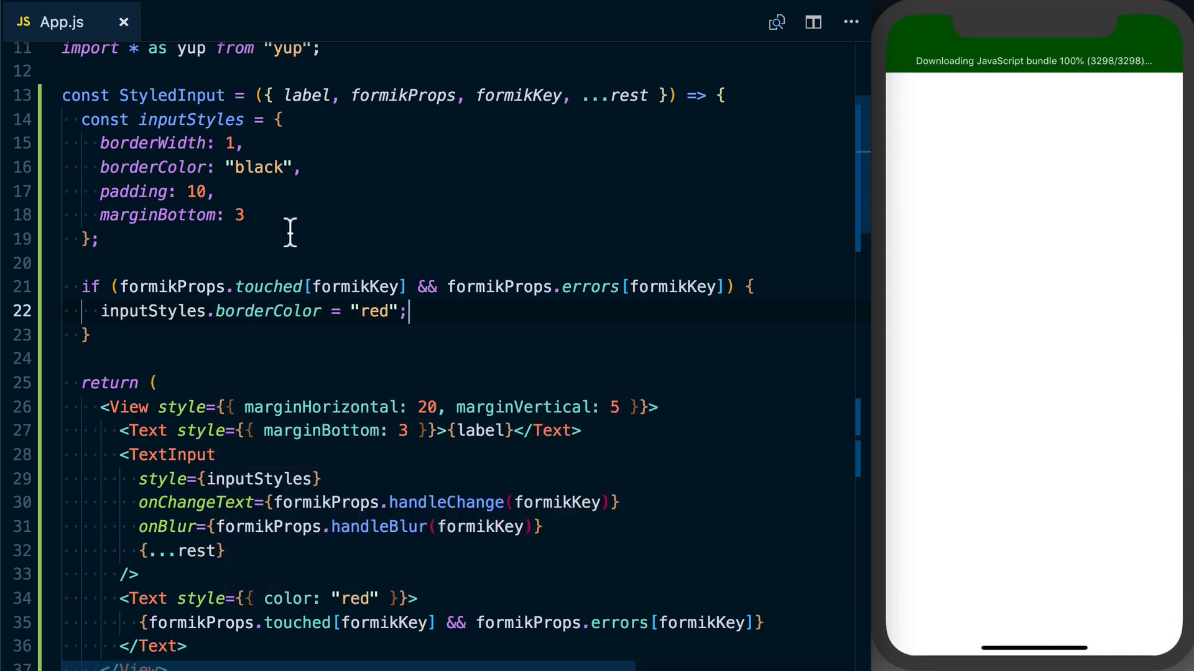
- Submit the empty form in the simulator to confirm red-bordered Email and Password fields
left_click(1032, 191)
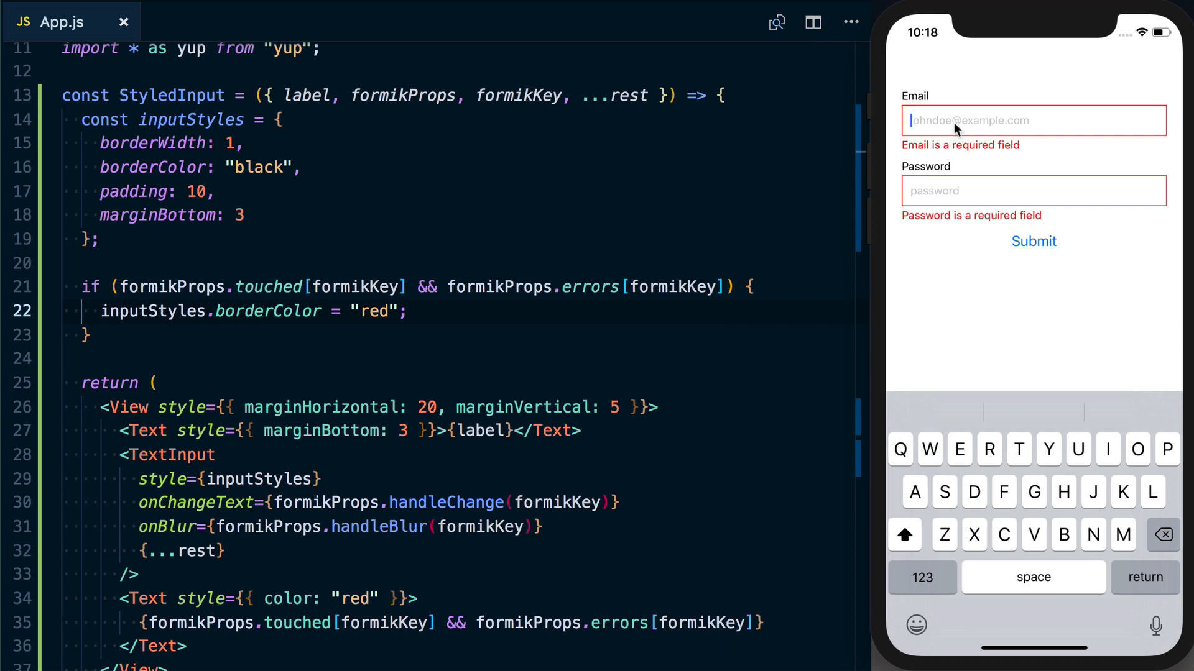
mouse_move(715, 365)
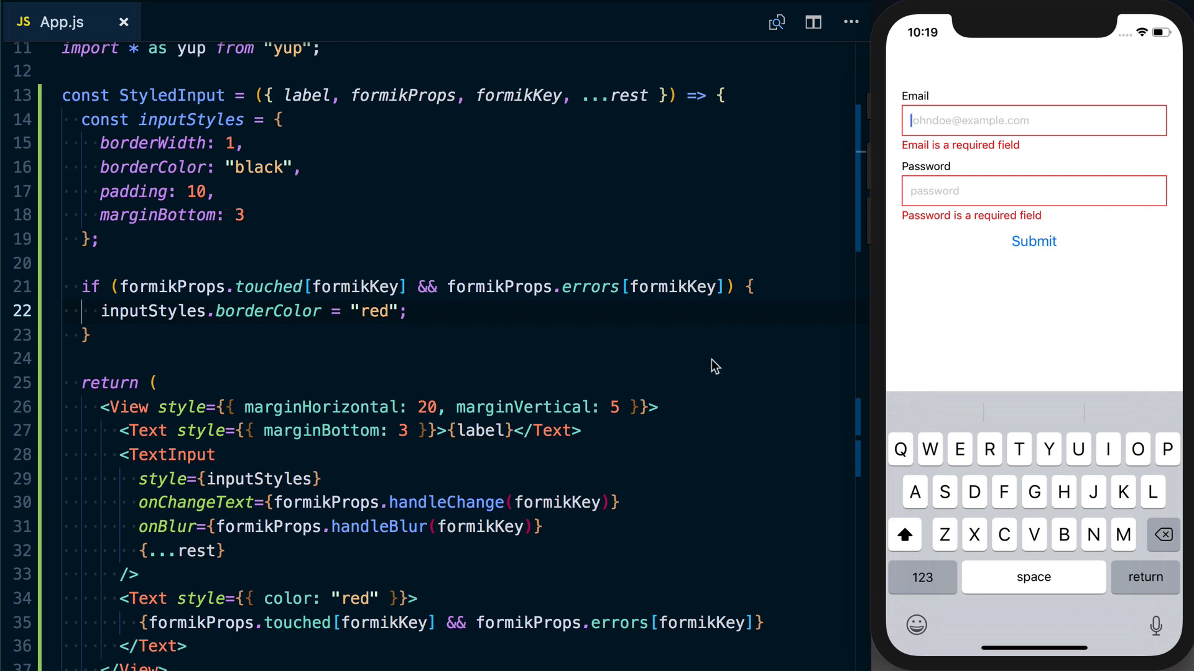